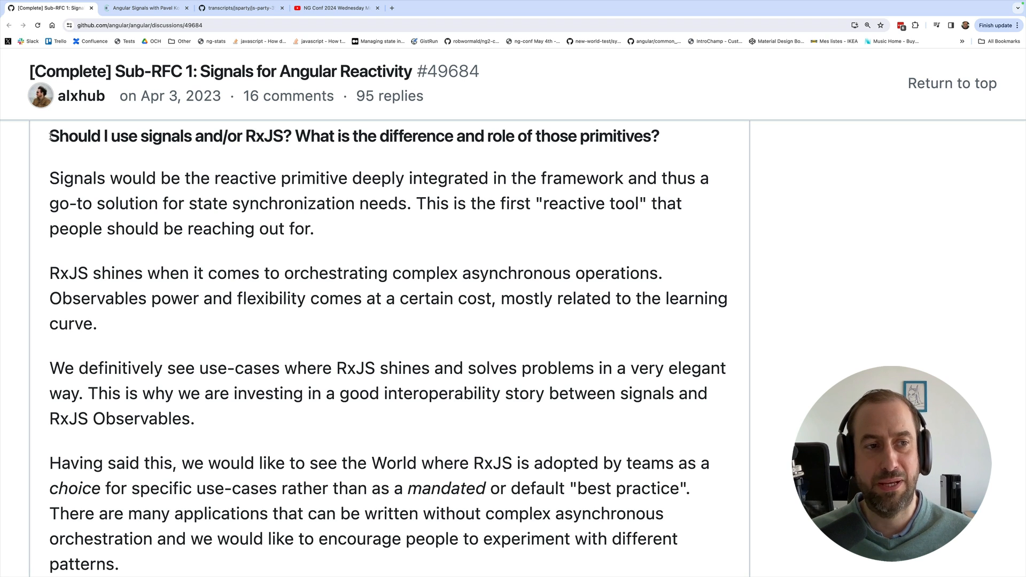
Highlight the RFC question about using signals versus RxJS
{"action": "left_click_drag", "start_coordinate": [50, 136], "coordinate": [243, 137]}
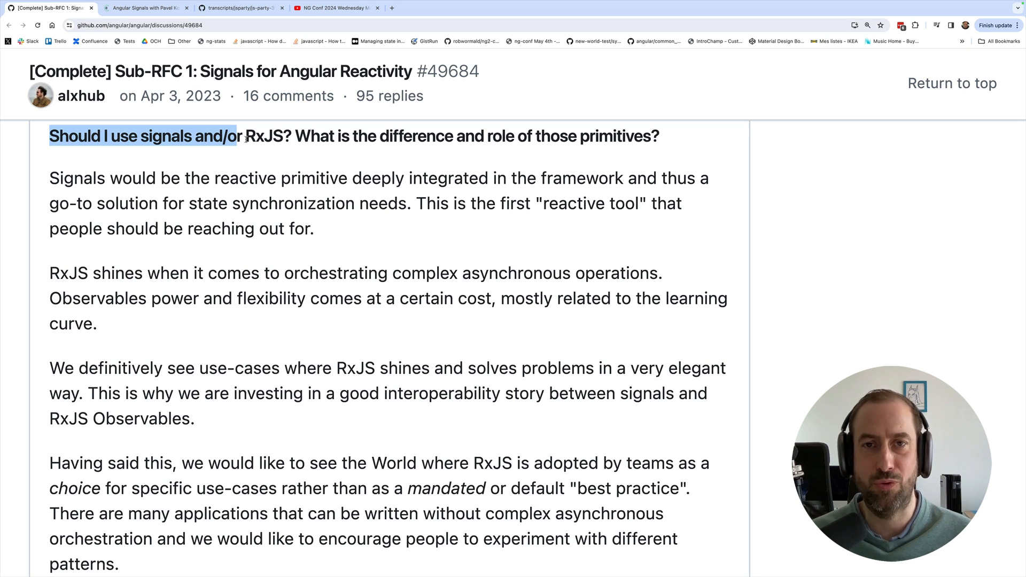
{"action": "left_click", "coordinate": [144, 136]}
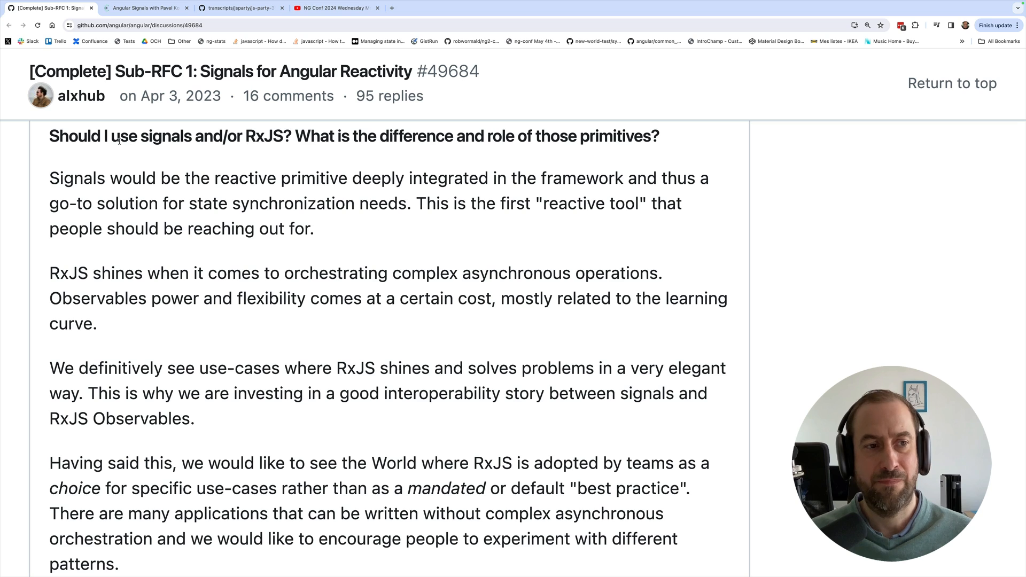
{"action": "left_click_drag", "start_coordinate": [49, 136], "coordinate": [285, 135]}
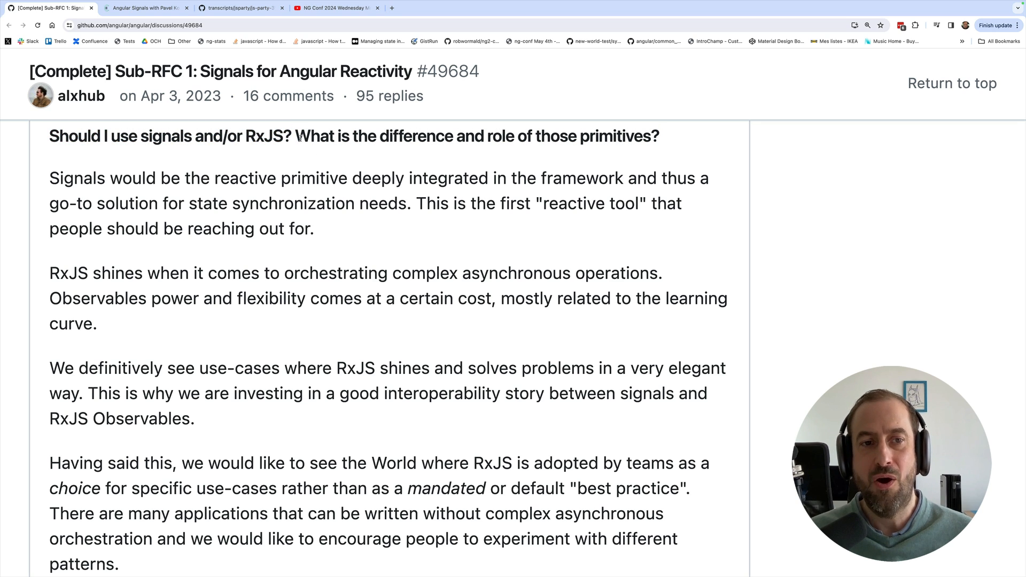
{"action": "left_click_drag", "start_coordinate": [296, 136], "coordinate": [659, 136]}
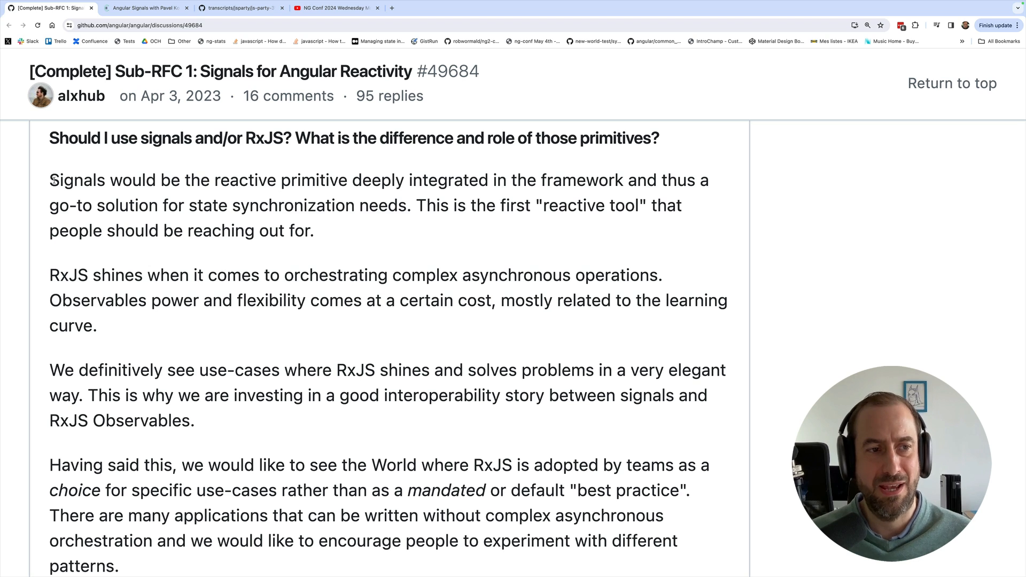
Highlight the answer that signals are the go-to solution for state and the first reactive tool
{"action": "left_click_drag", "start_coordinate": [51, 179], "coordinate": [314, 179]}
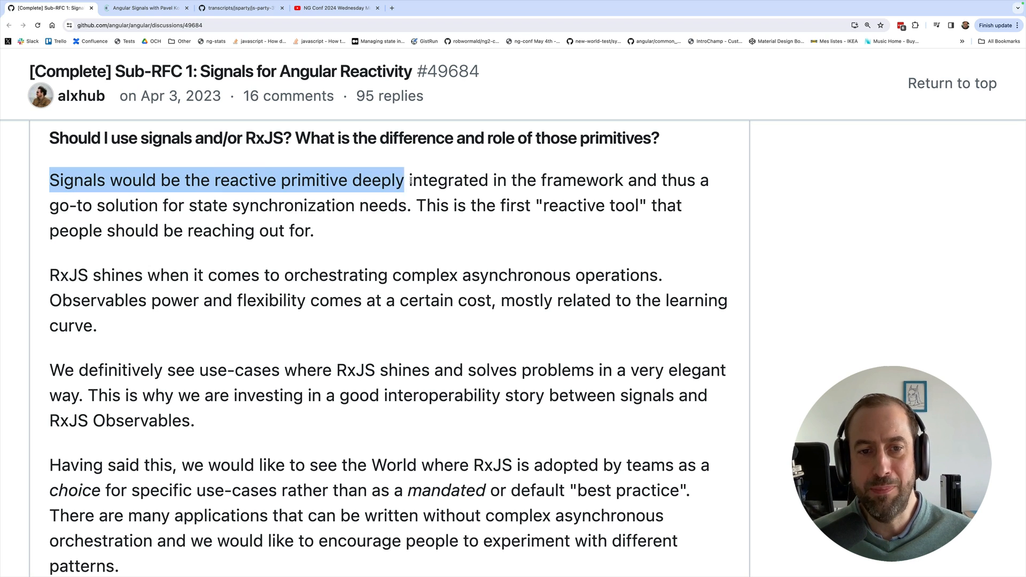
{"action": "left_click_drag", "start_coordinate": [405, 179], "coordinate": [267, 206]}
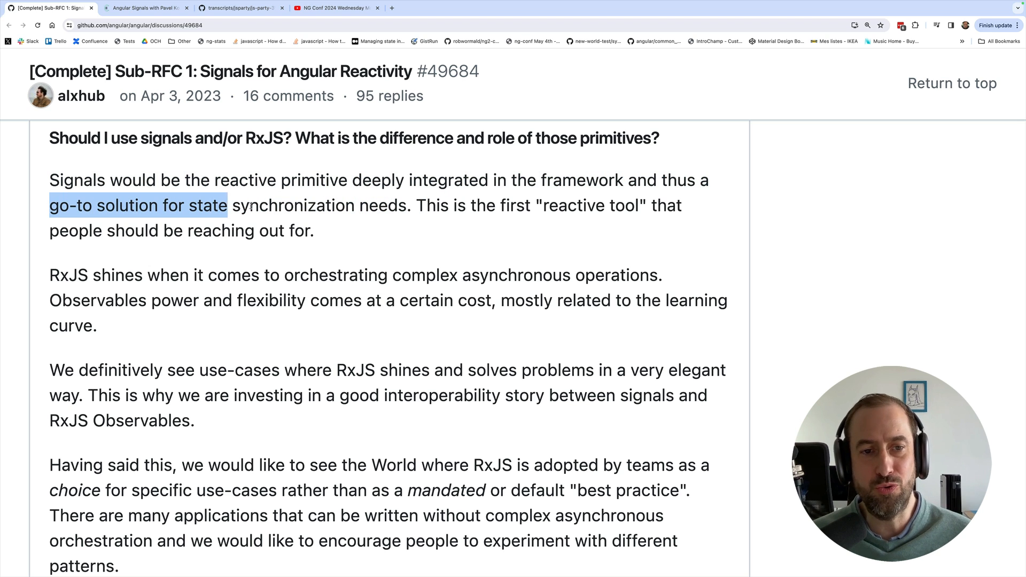
{"action": "left_click_drag", "start_coordinate": [228, 205], "coordinate": [406, 205]}
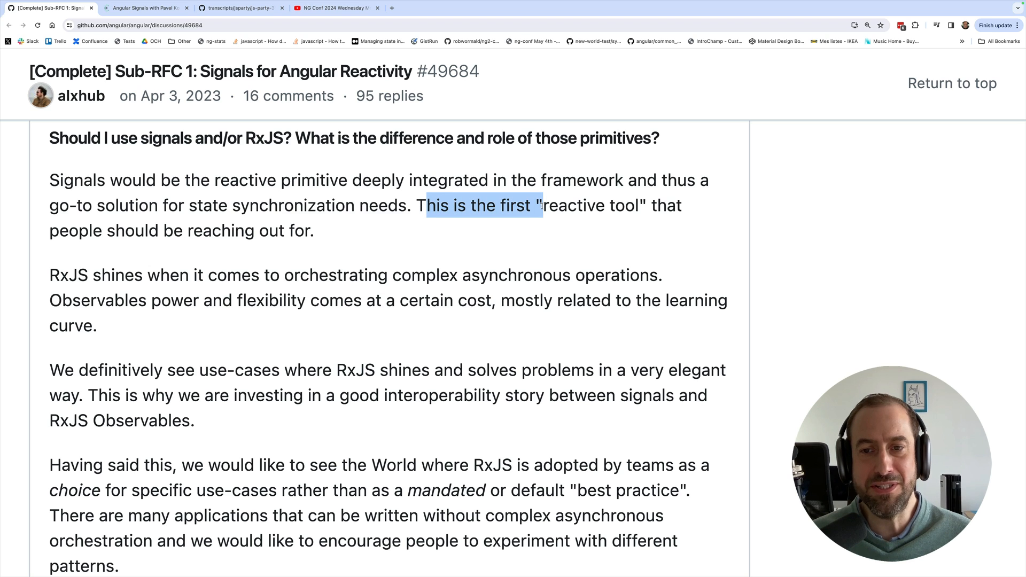
{"action": "left_click_drag", "start_coordinate": [539, 205], "coordinate": [314, 230]}
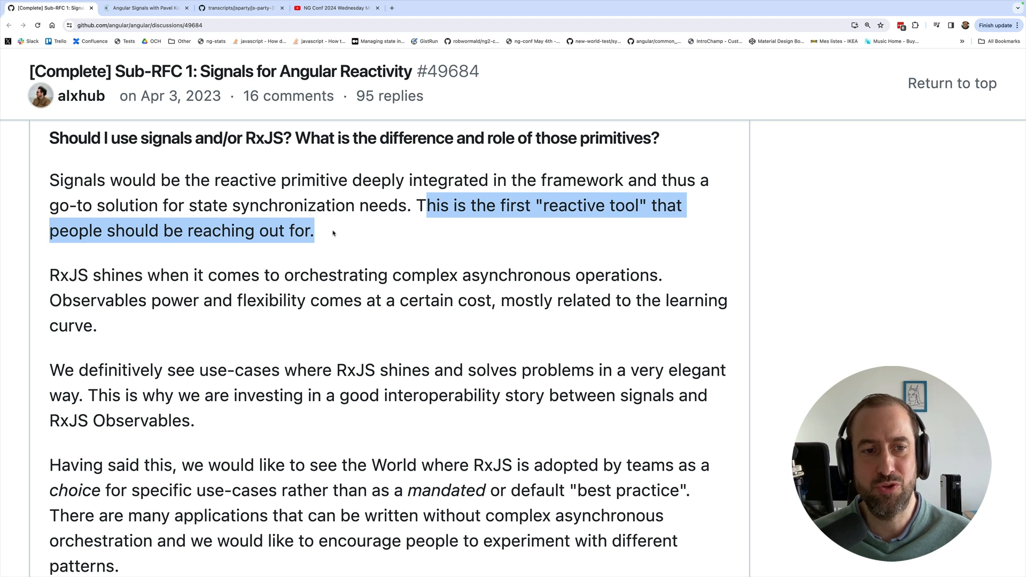
{"action": "left_click", "coordinate": [327, 231]}
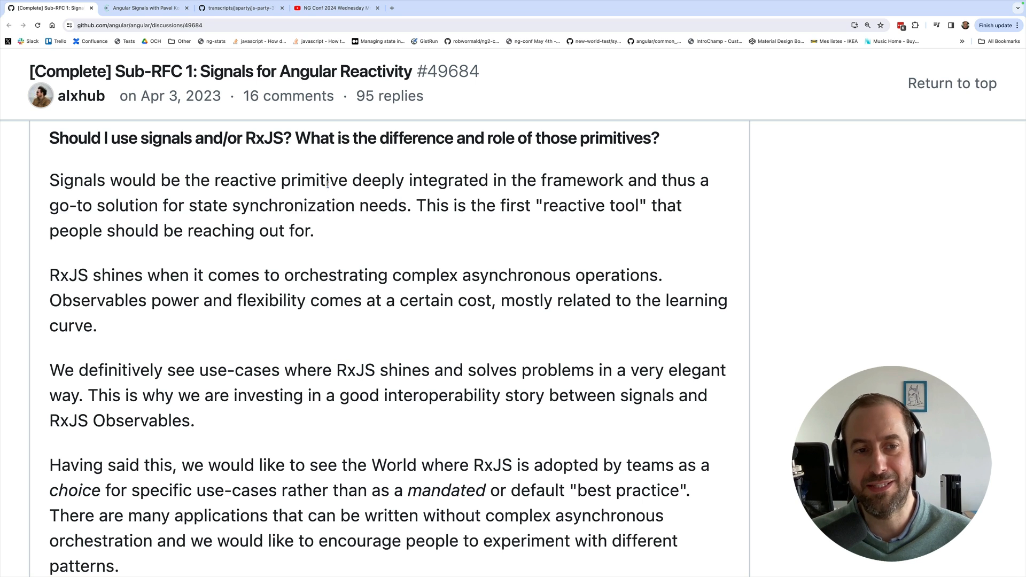
{"action": "left_click_drag", "start_coordinate": [325, 179], "coordinate": [313, 231]}
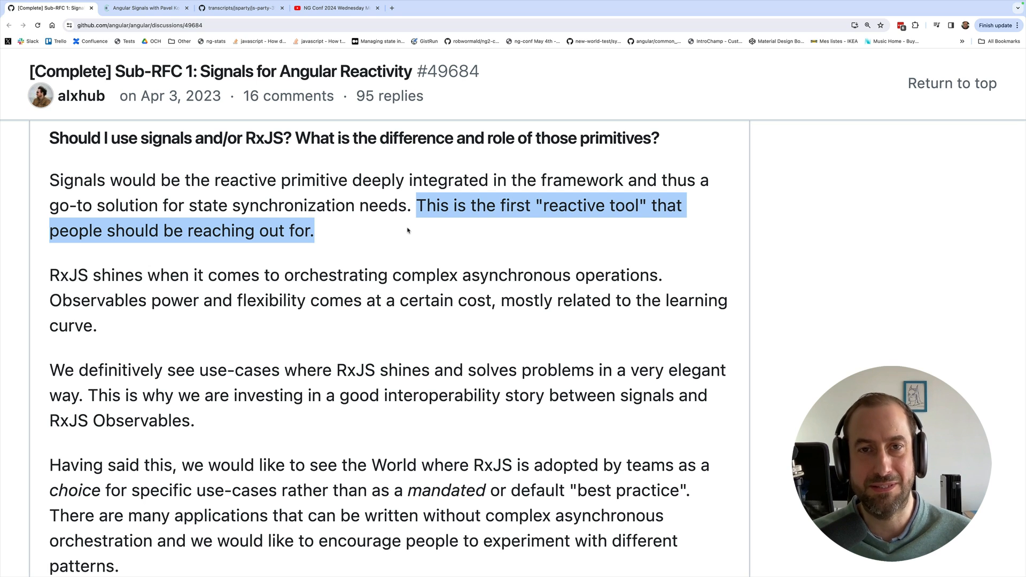
{"action": "left_click", "coordinate": [407, 231]}
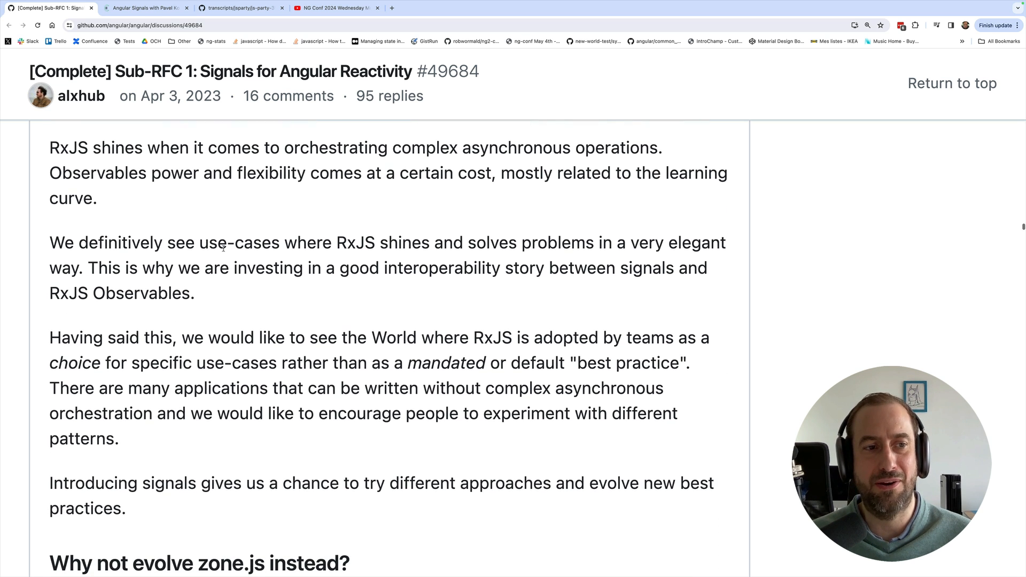
Highlight RxJS handling complex asynchronous operations elegantly and the signals–RxJS interoperability story
{"action": "scroll", "scroll_direction": "down", "scroll_amount": 3}
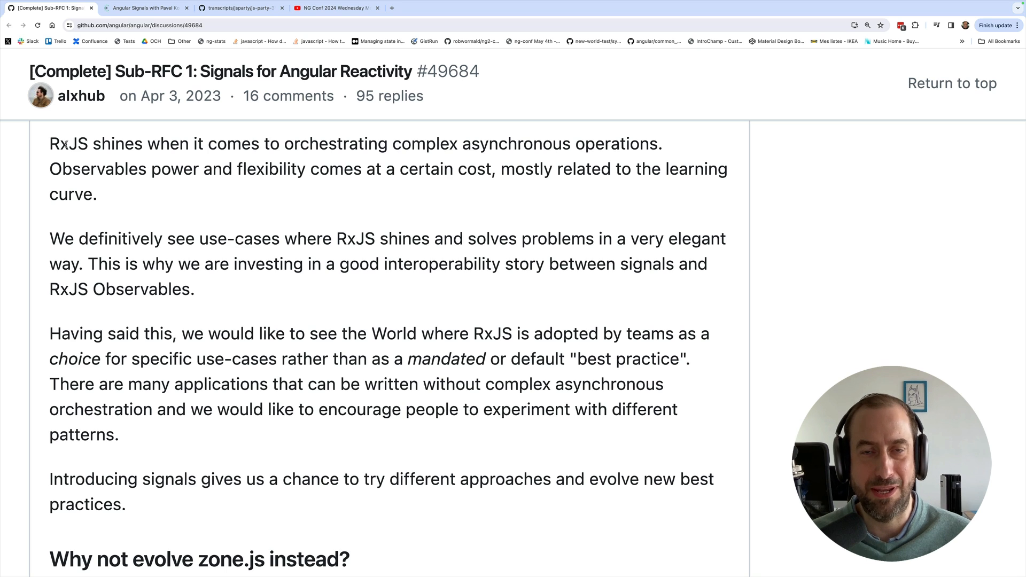
{"action": "left_click_drag", "start_coordinate": [50, 143], "coordinate": [214, 168]}
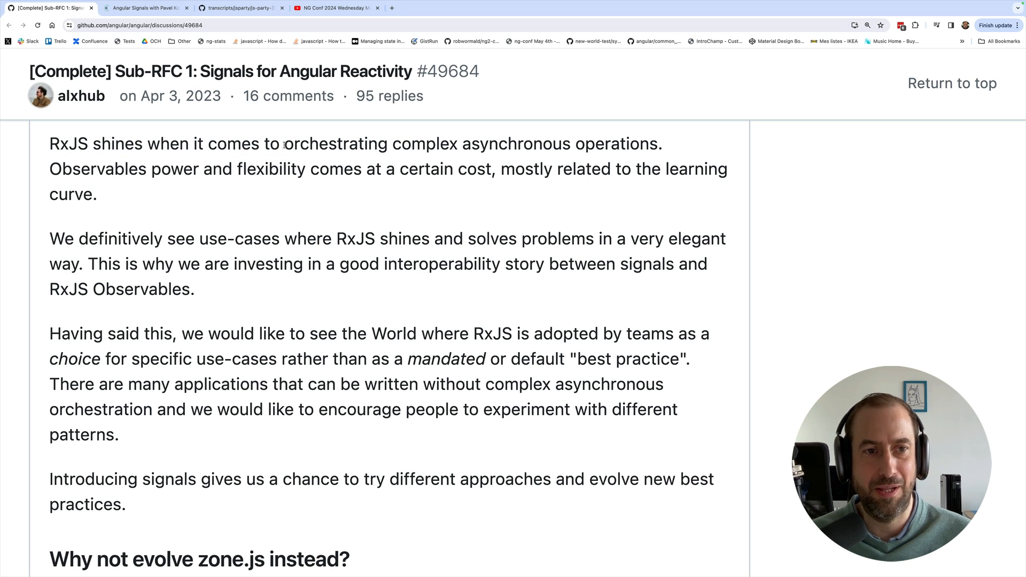
{"action": "left_click_drag", "start_coordinate": [285, 143], "coordinate": [625, 143]}
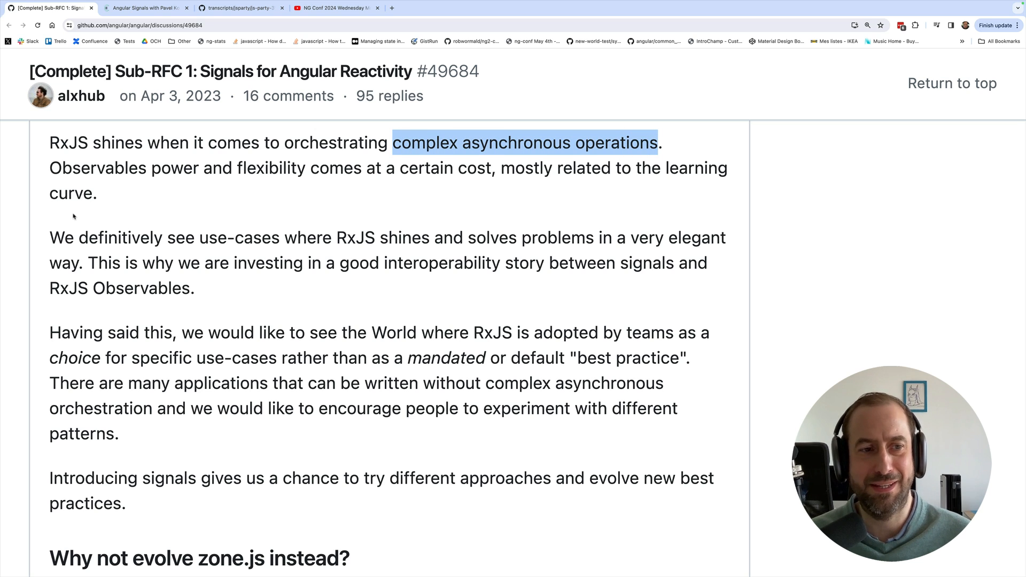
{"action": "scroll", "scroll_direction": "down", "scroll_amount": 3}
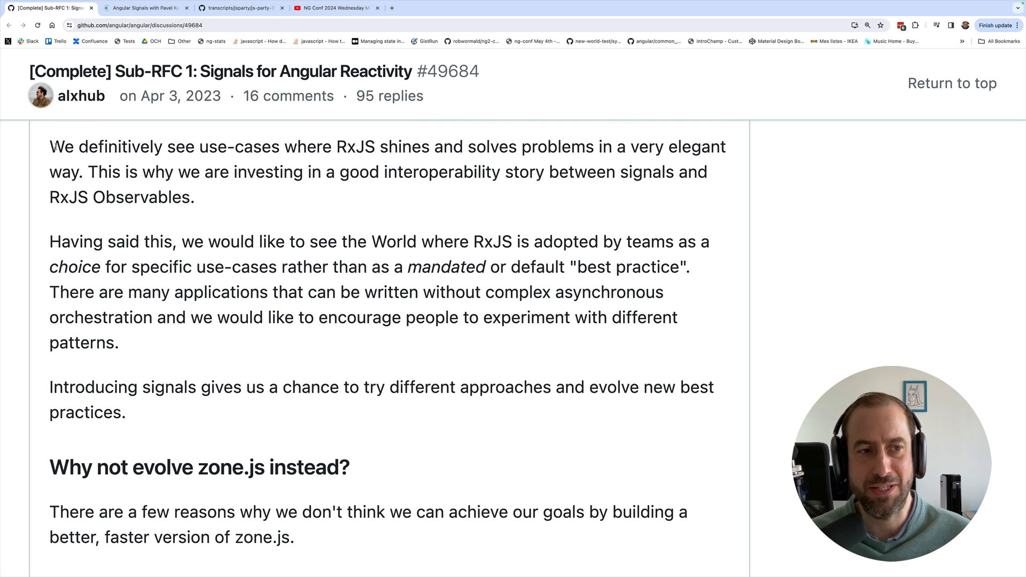
{"action": "left_click_drag", "start_coordinate": [50, 146], "coordinate": [347, 146]}
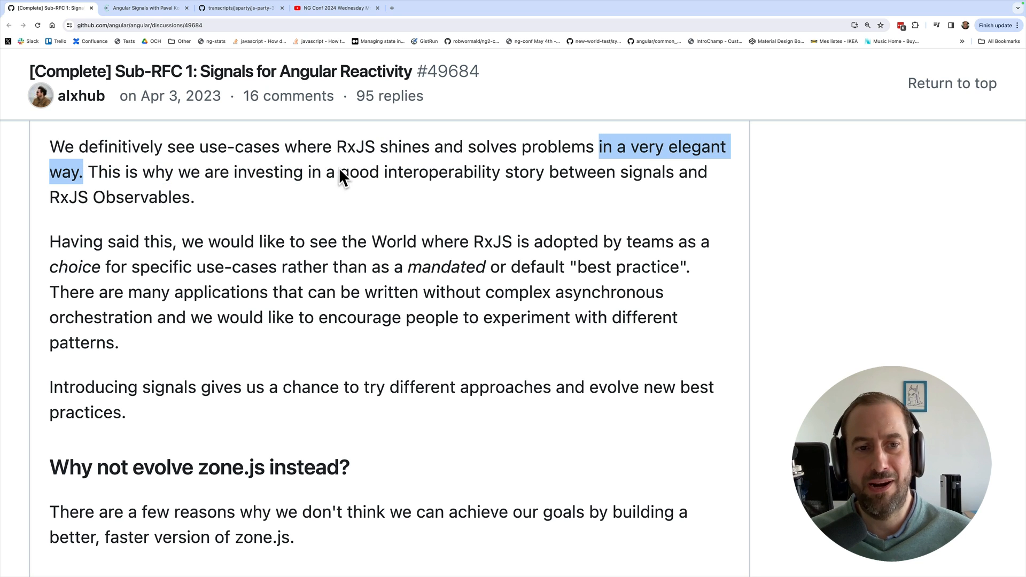
{"action": "left_click_drag", "start_coordinate": [343, 171], "coordinate": [195, 197]}
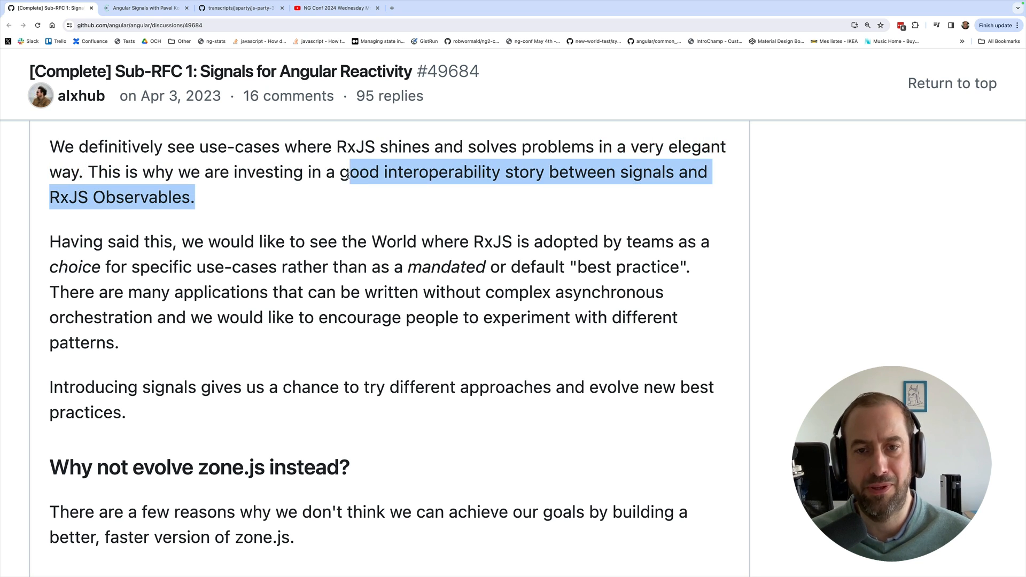
{"action": "left_click", "coordinate": [221, 186]}
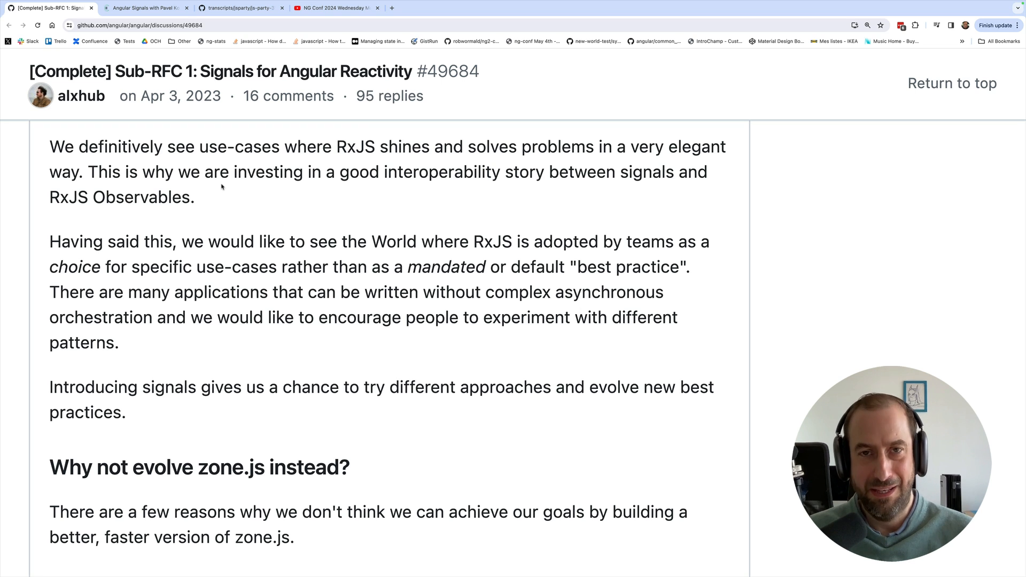
Scroll to 'Why not evolve zone.js instead?' and highlight the sentence about RxJS being a choice
{"action": "scroll", "scroll_direction": "down", "scroll_amount": 3}
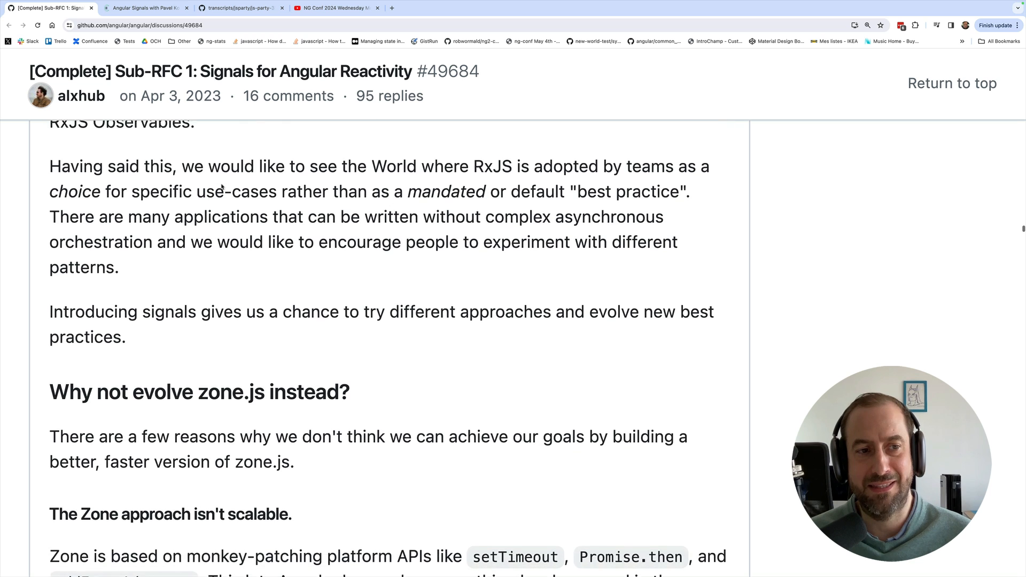
{"action": "scroll", "scroll_direction": "down", "scroll_amount": 3}
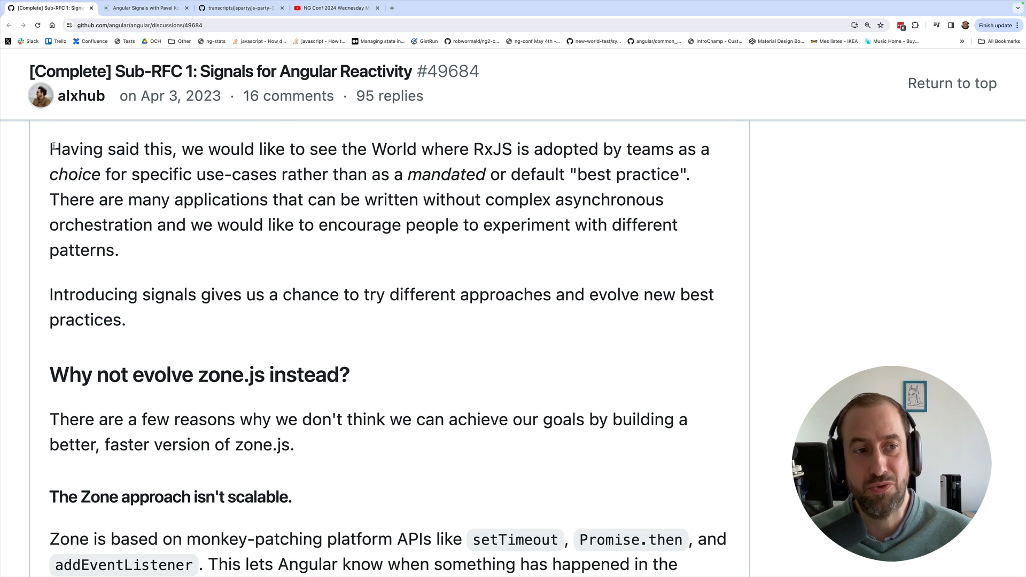
{"action": "scroll", "scroll_direction": "down", "scroll_amount": 3}
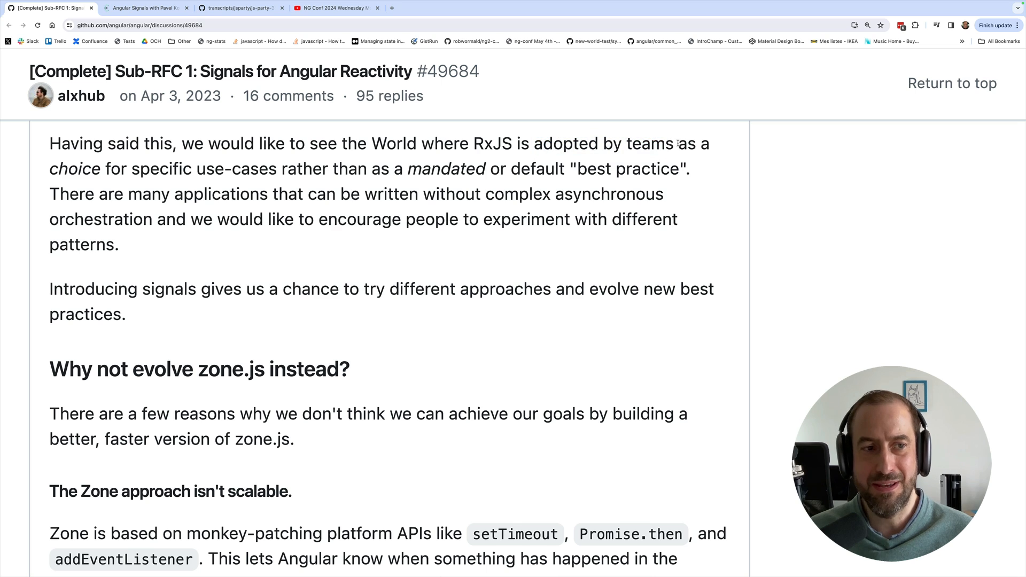
{"action": "left_click_drag", "start_coordinate": [675, 144], "coordinate": [103, 169]}
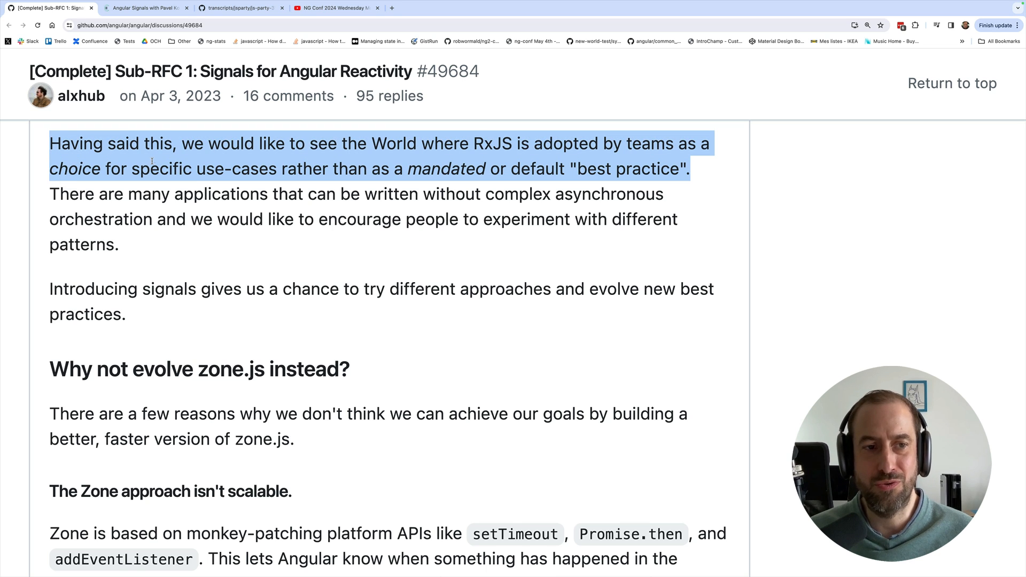
{"action": "left_click", "coordinate": [197, 156]}
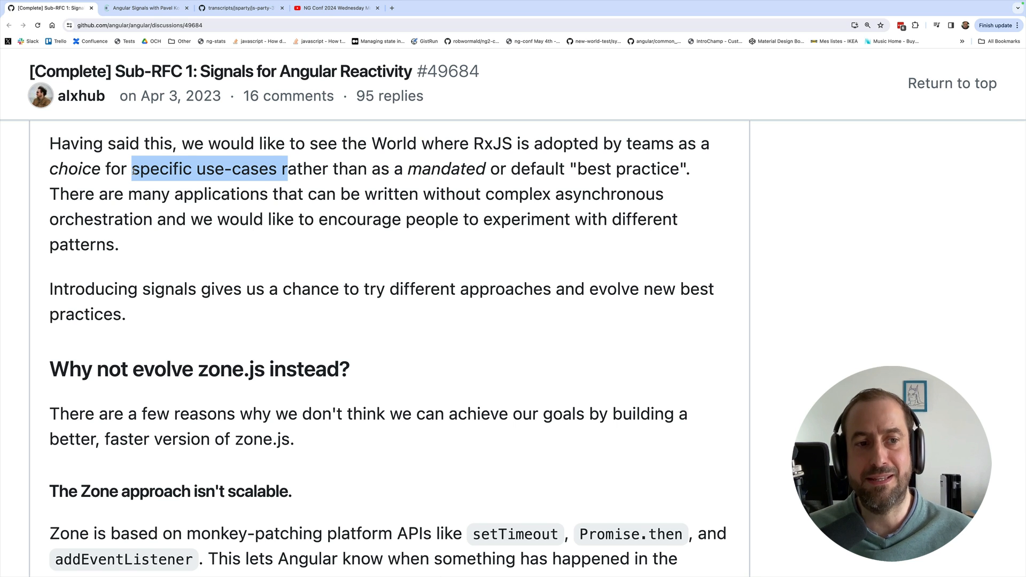
Return to the RFC paragraph and mark 'orchestrating complex asynchronous operations'
{"action": "scroll", "scroll_direction": "down", "scroll_amount": 3}
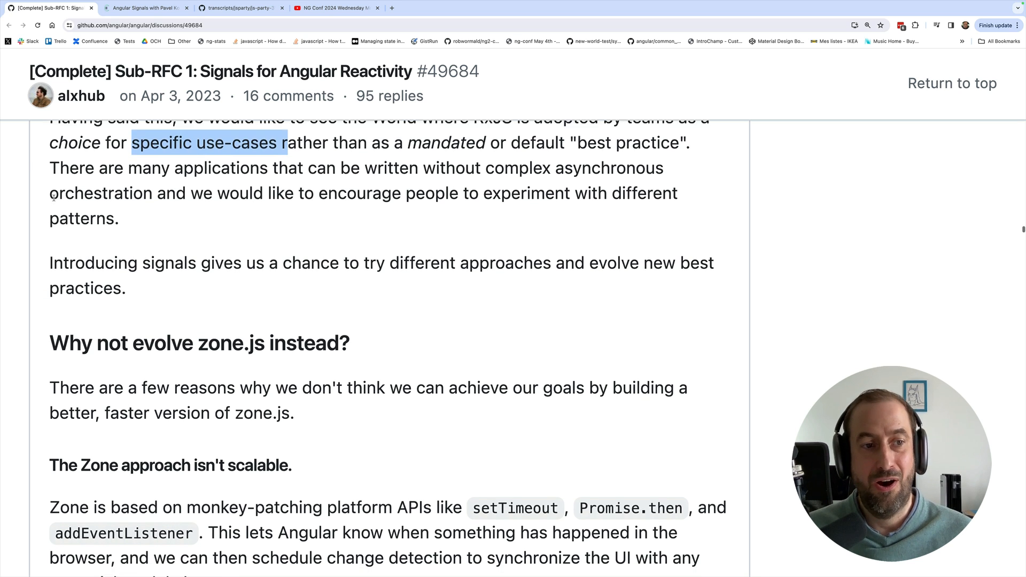
{"action": "scroll", "scroll_direction": "down", "scroll_amount": 3}
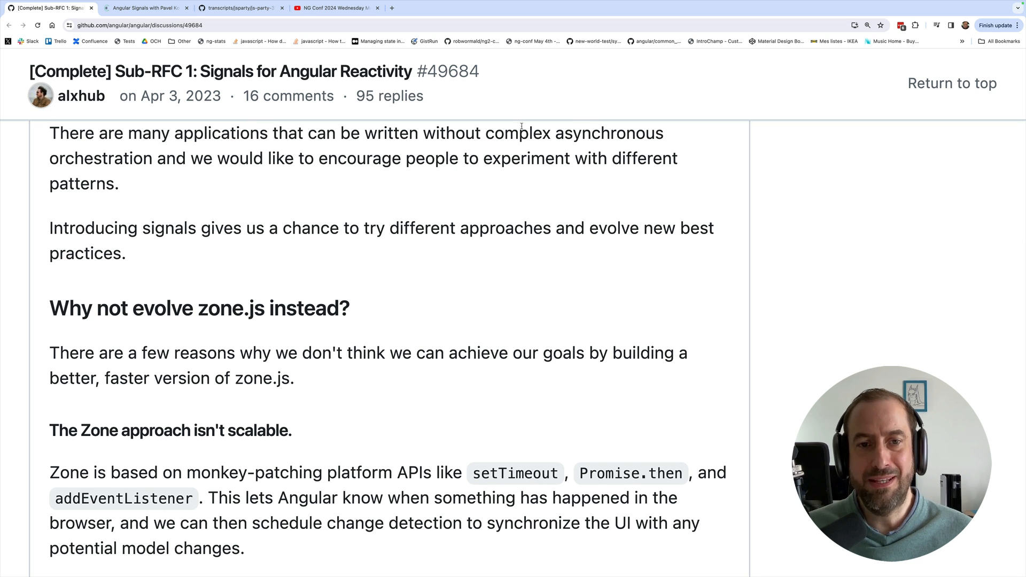
{"action": "left_click_drag", "start_coordinate": [435, 132], "coordinate": [155, 158]}
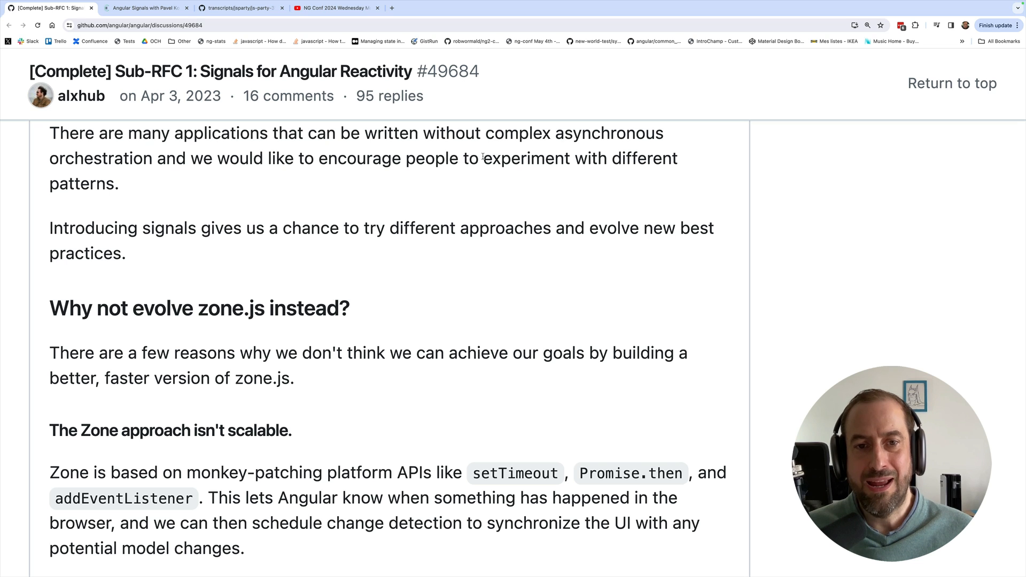
{"action": "left_click_drag", "start_coordinate": [483, 159], "coordinate": [119, 183]}
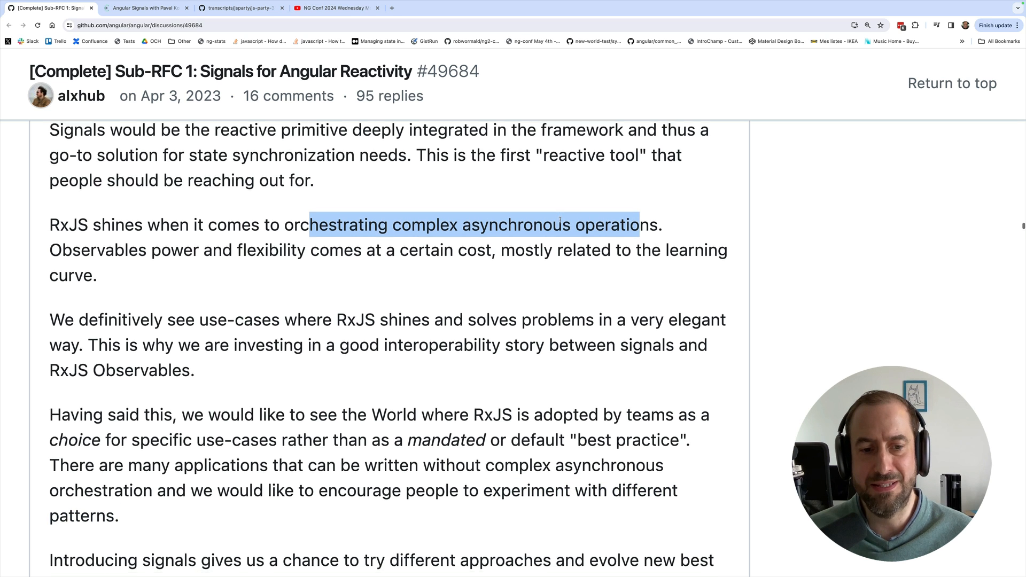
Scroll back to the 'Having said this…' paragraph above the zone.js heading
{"action": "scroll", "scroll_direction": "down", "scroll_amount": 3}
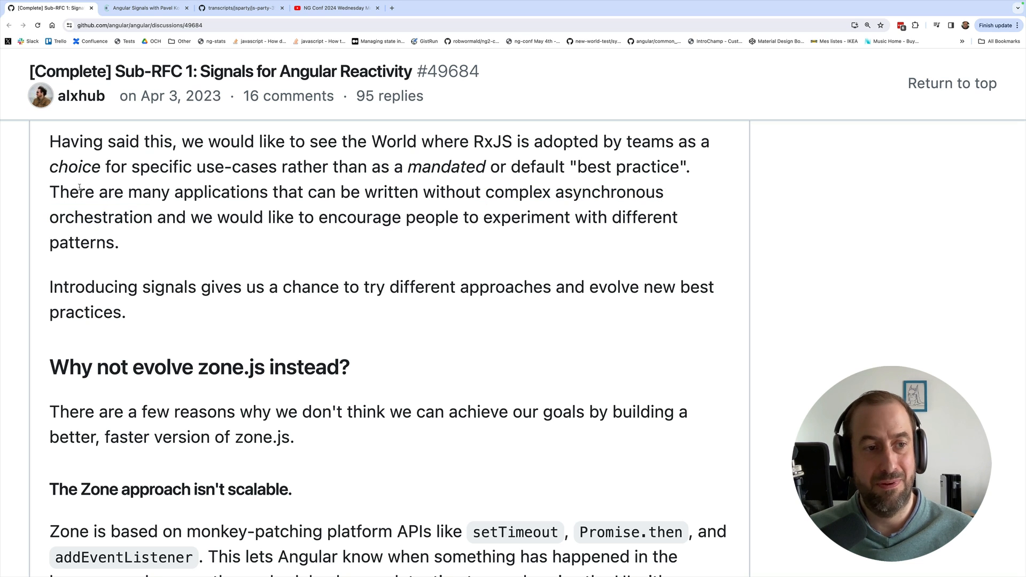
Highlight the 'Should I use signals and/or RxJS?' answer, then move to the Angular Signals podcast tab
{"action": "left_click_drag", "start_coordinate": [77, 191], "coordinate": [342, 191]}
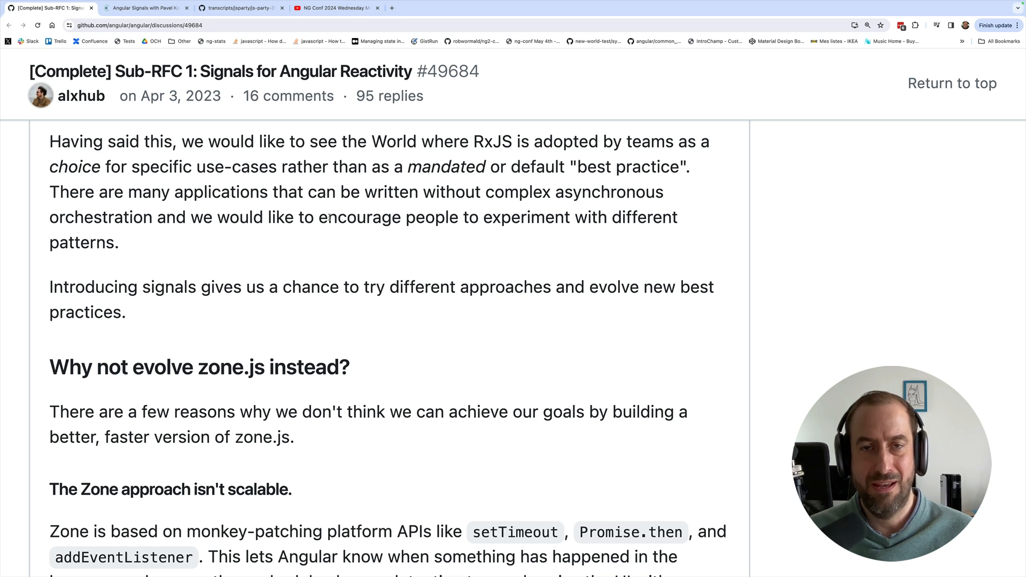
{"action": "left_click_drag", "start_coordinate": [483, 217], "coordinate": [119, 242]}
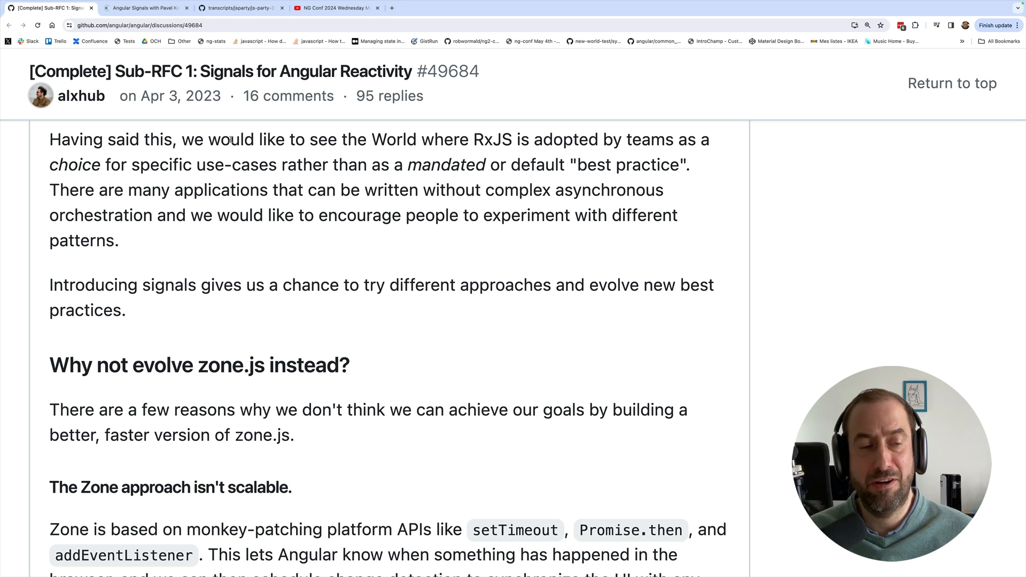
{"action": "left_click_drag", "start_coordinate": [181, 139], "coordinate": [119, 240]}
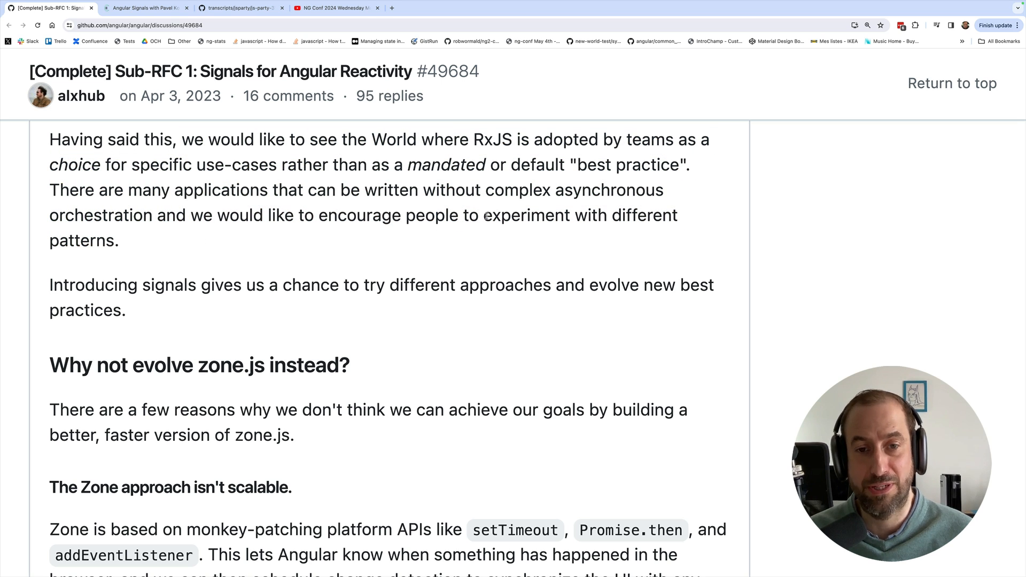
{"action": "mouse_move", "coordinate": [234, 246]}
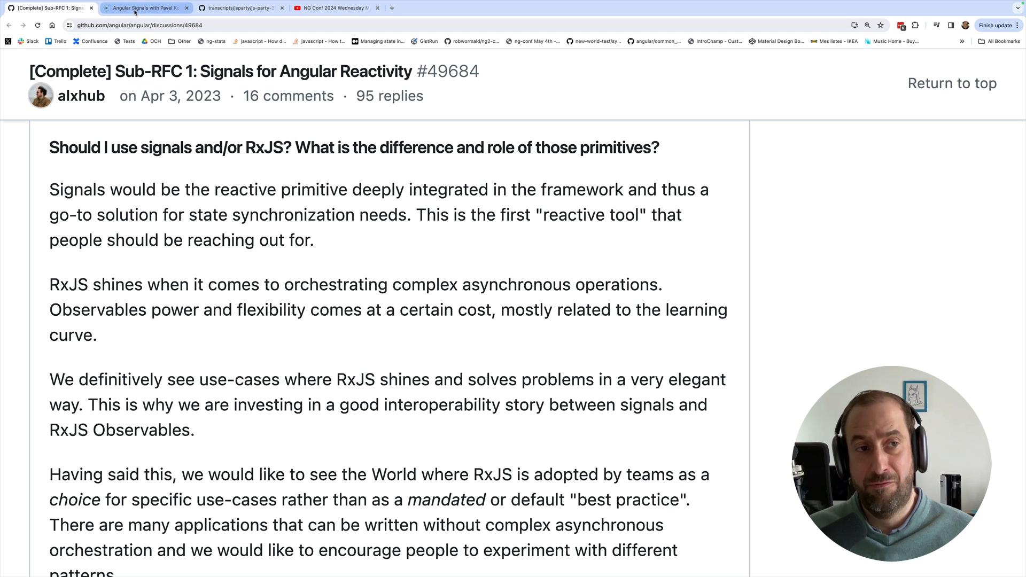
{"action": "mouse_move", "coordinate": [144, 8]}
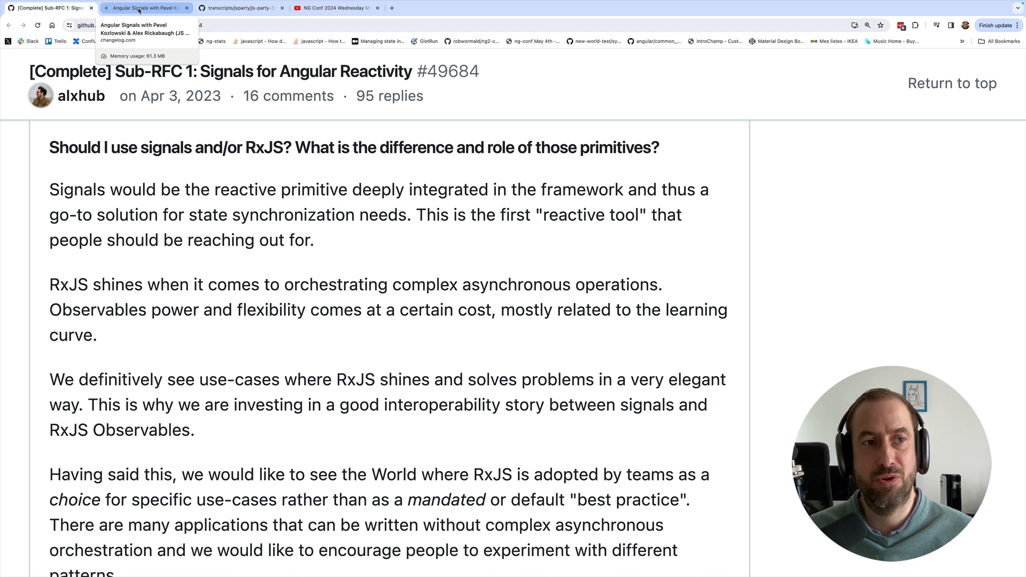
{"action": "left_click", "coordinate": [145, 7]}
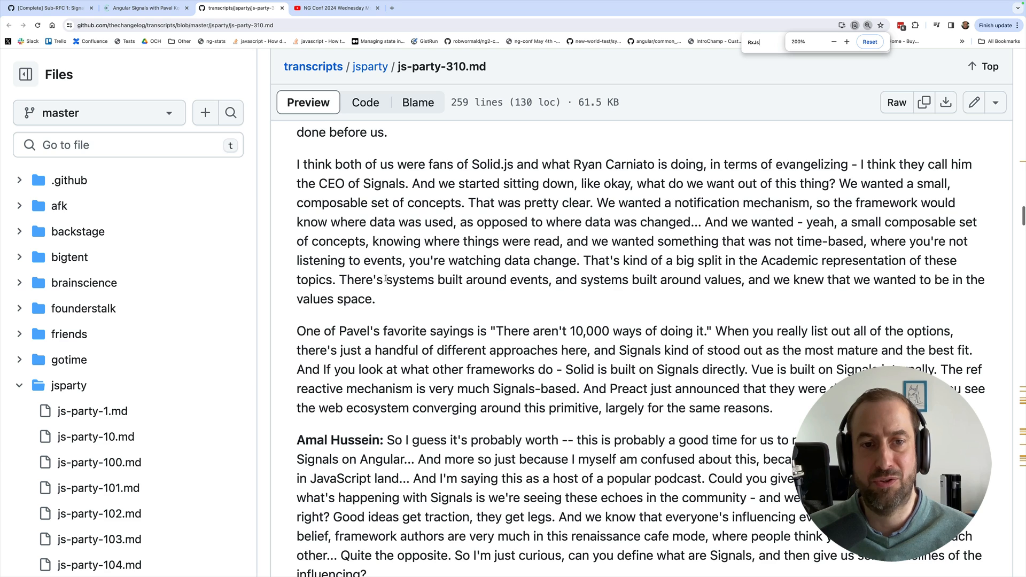
Run the find for 'RxJs' in the js-party-310.md transcript, getting 20 matches
{"action": "key", "text": "Enter"}
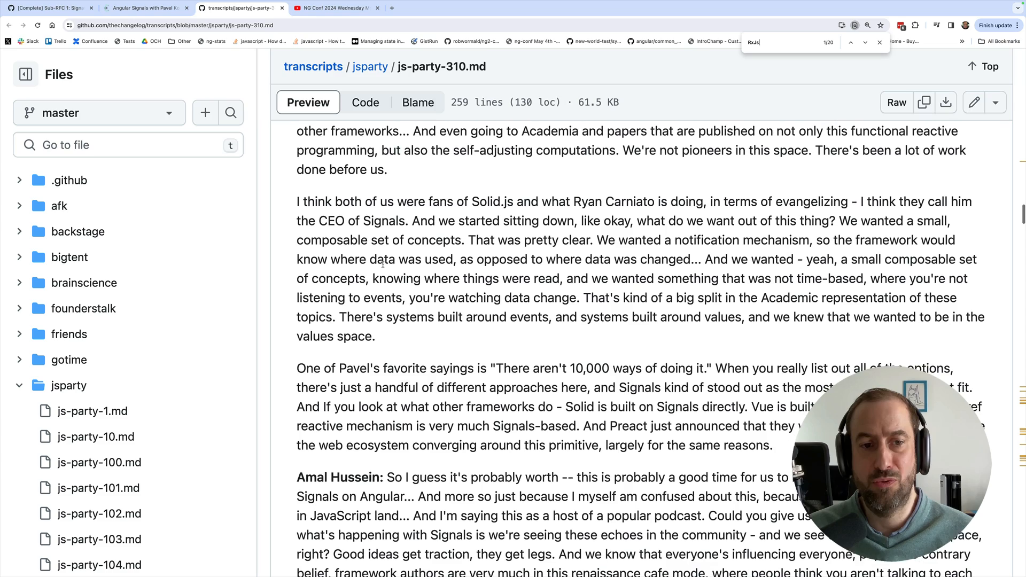
{"action": "scroll", "scroll_direction": "down", "scroll_amount": 3}
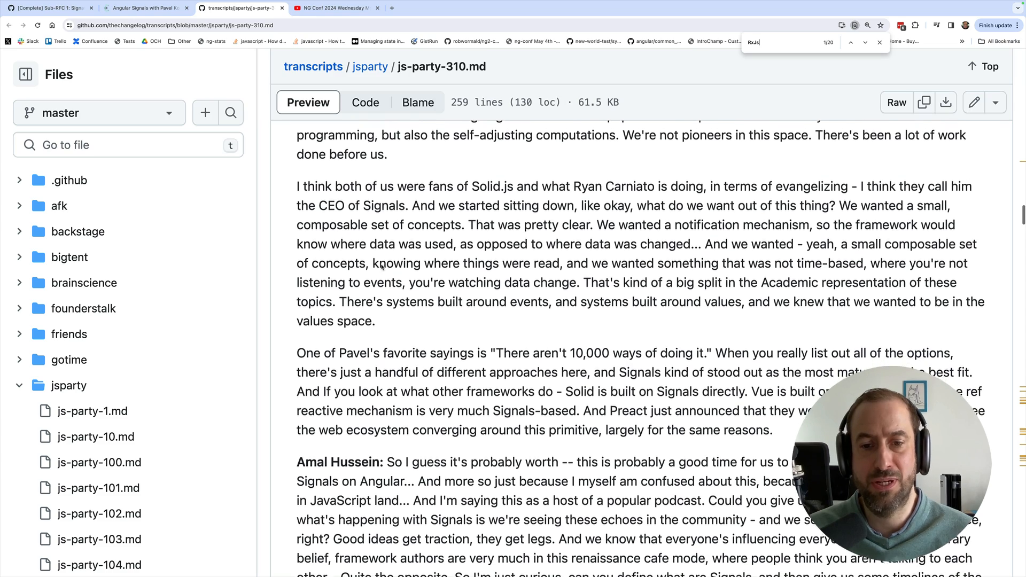
{"action": "left_click", "coordinate": [851, 43]}
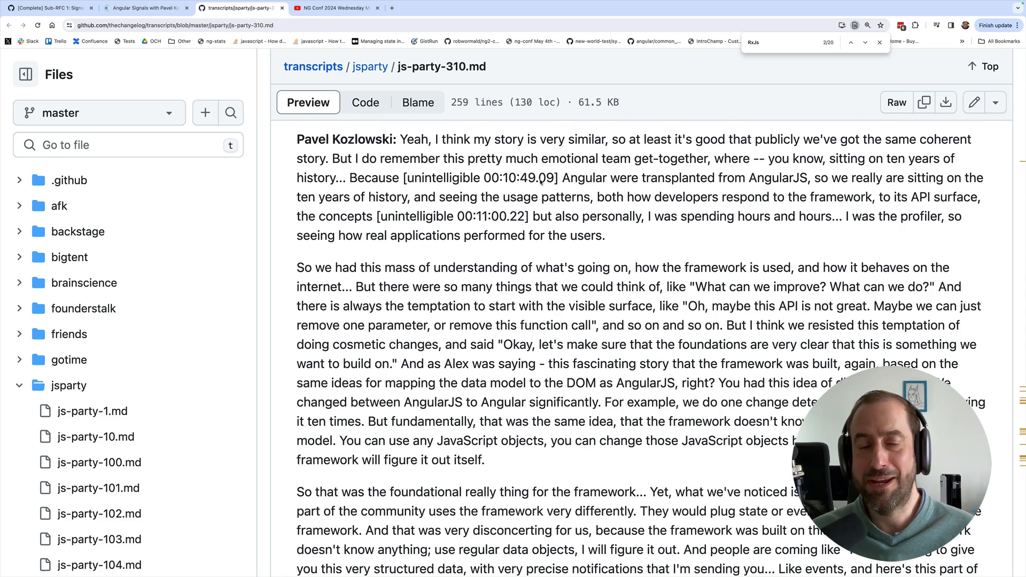
{"action": "scroll", "scroll_direction": "down", "scroll_amount": 3}
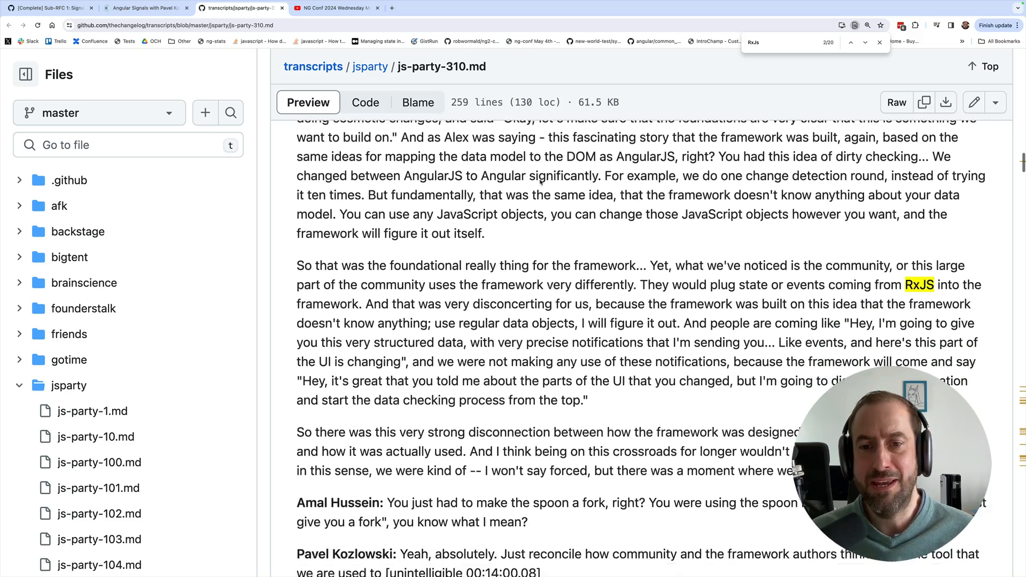
{"action": "scroll", "scroll_direction": "down", "scroll_amount": 3}
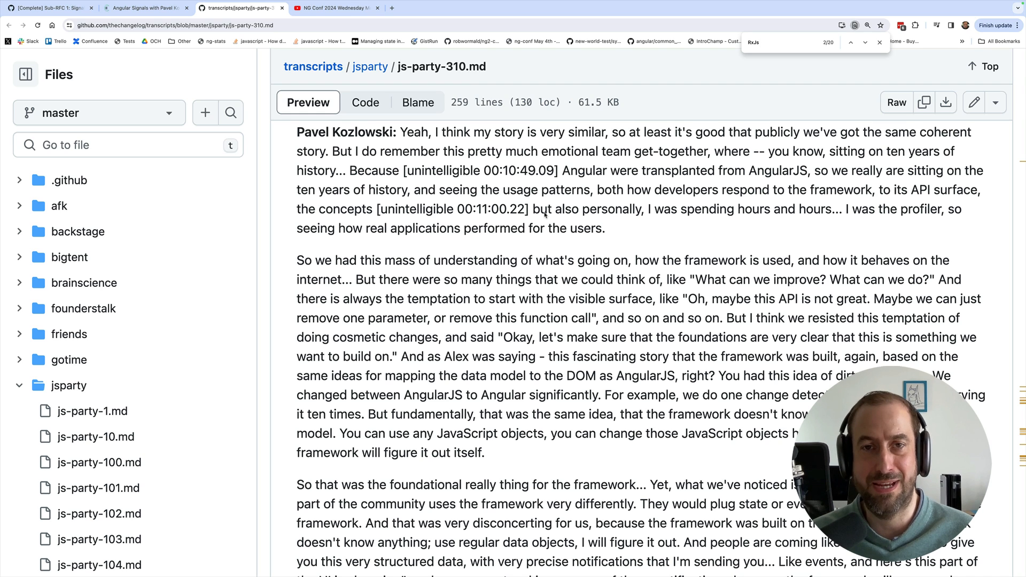
{"action": "scroll", "scroll_direction": "down", "scroll_amount": 3}
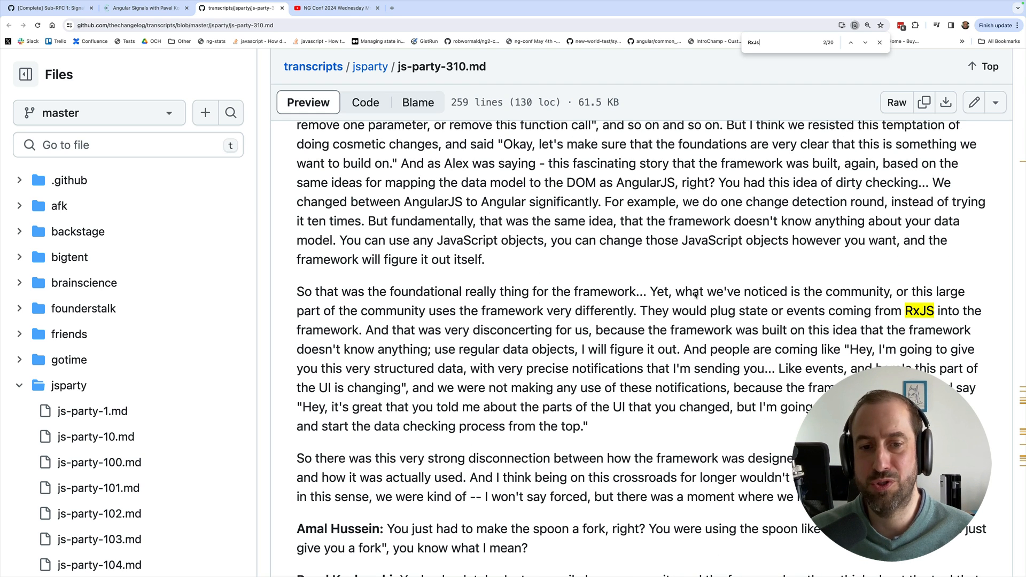
{"action": "left_click_drag", "start_coordinate": [427, 310], "coordinate": [625, 309]}
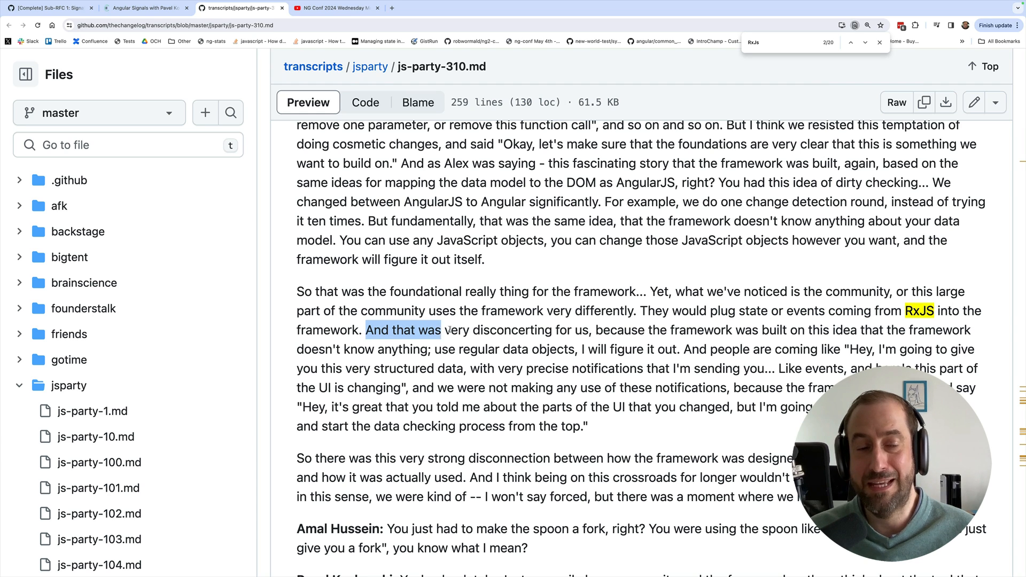
{"action": "left_click_drag", "start_coordinate": [438, 330], "coordinate": [621, 330]}
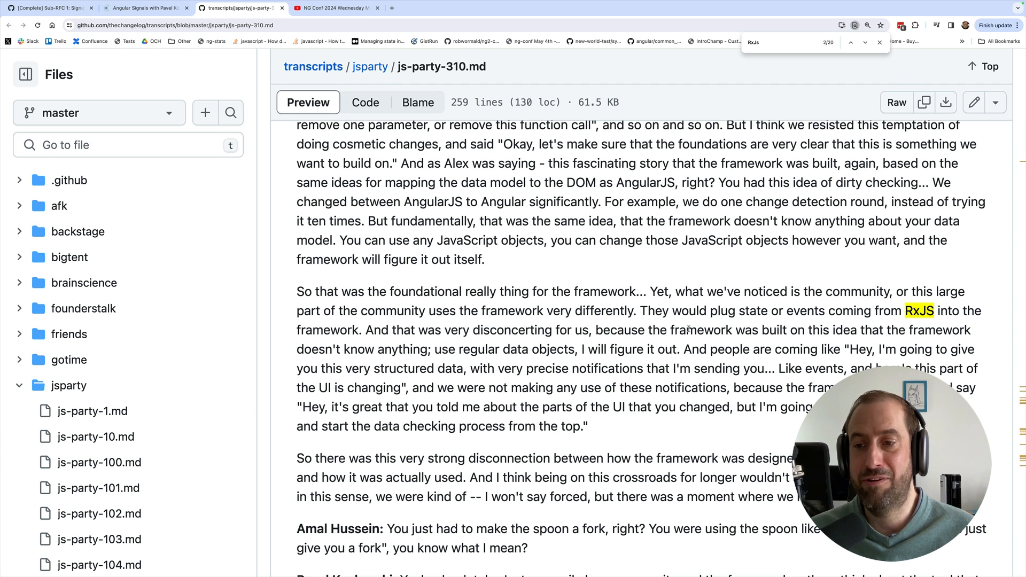
{"action": "left_click_drag", "start_coordinate": [647, 330], "coordinate": [563, 348]}
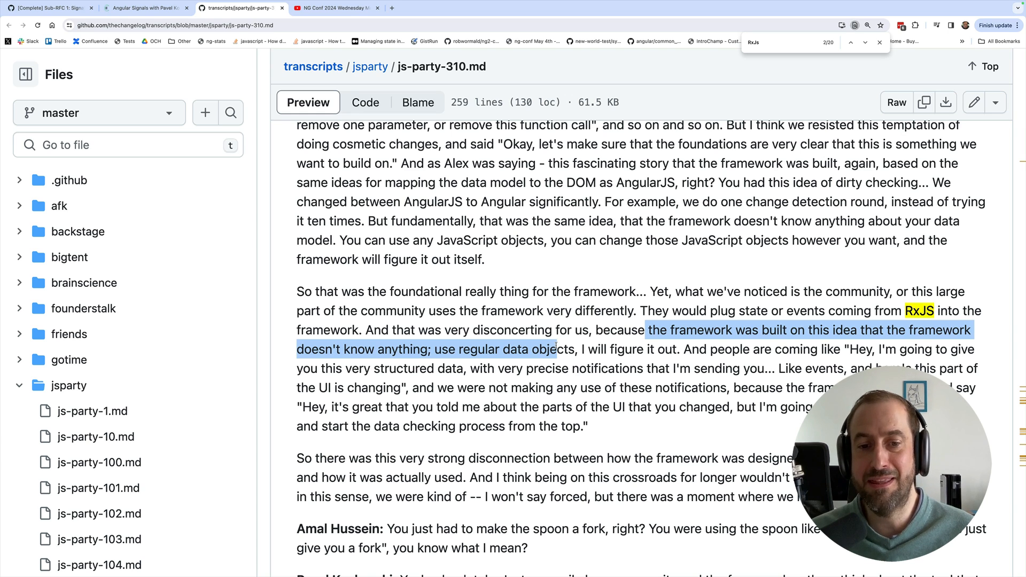
{"action": "left_click", "coordinate": [516, 343]}
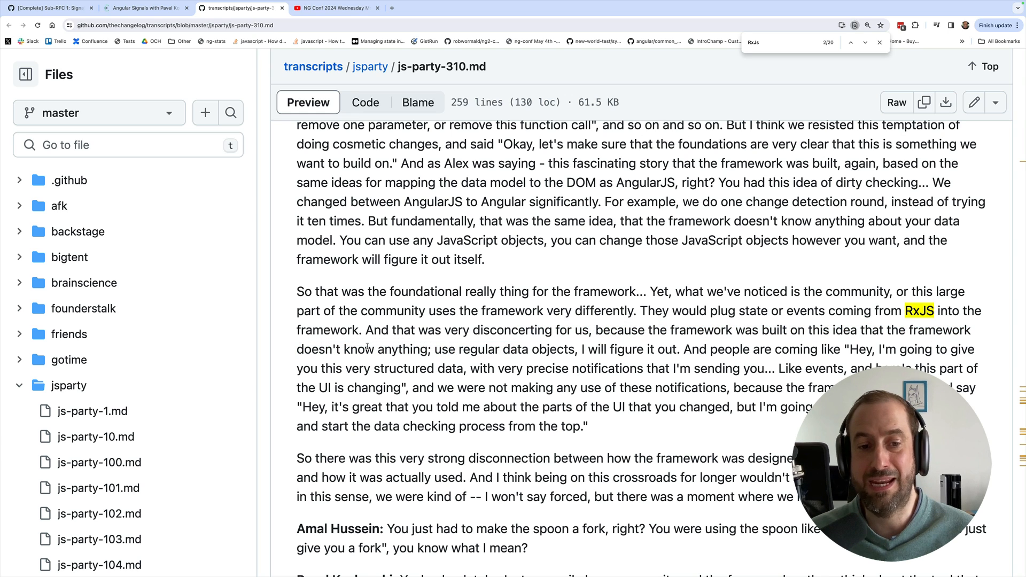
{"action": "left_click_drag", "start_coordinate": [367, 348], "coordinate": [578, 348]}
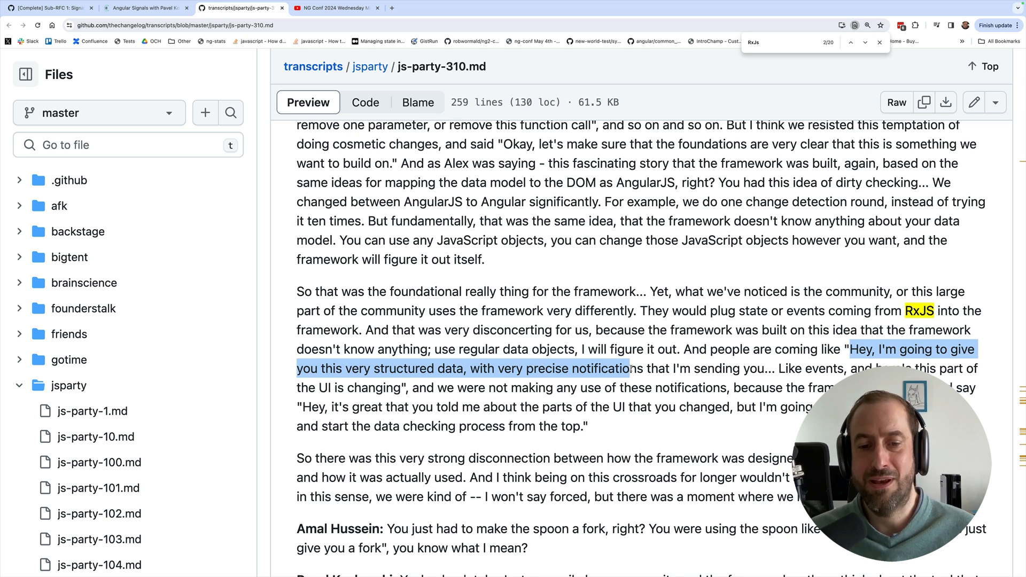
{"action": "scroll", "scroll_direction": "down", "scroll_amount": 3}
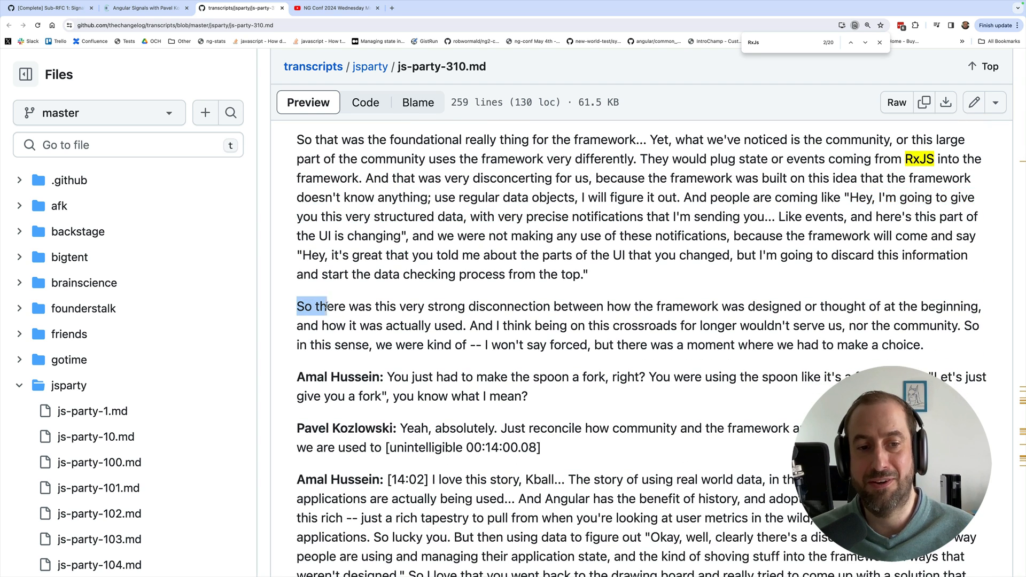
{"action": "left_click_drag", "start_coordinate": [312, 306], "coordinate": [608, 306]}
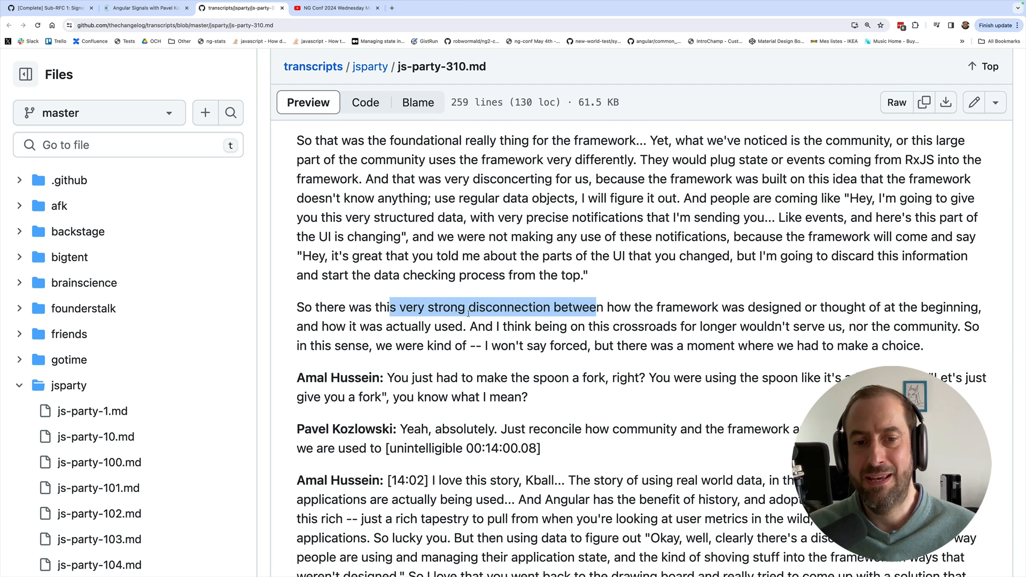
{"action": "left_click", "coordinate": [618, 308]}
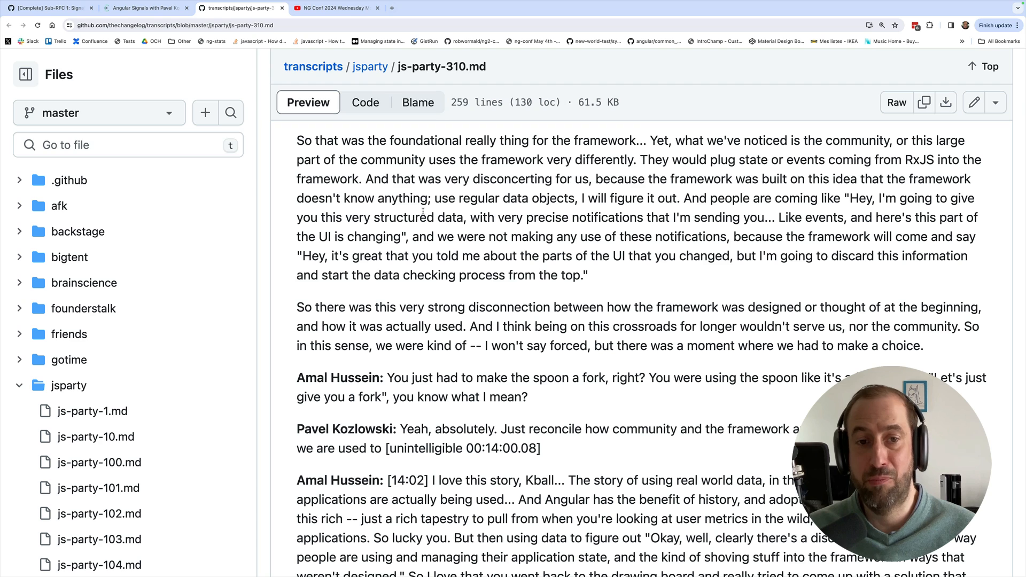
{"action": "left_click_drag", "start_coordinate": [433, 197], "coordinate": [570, 198]}
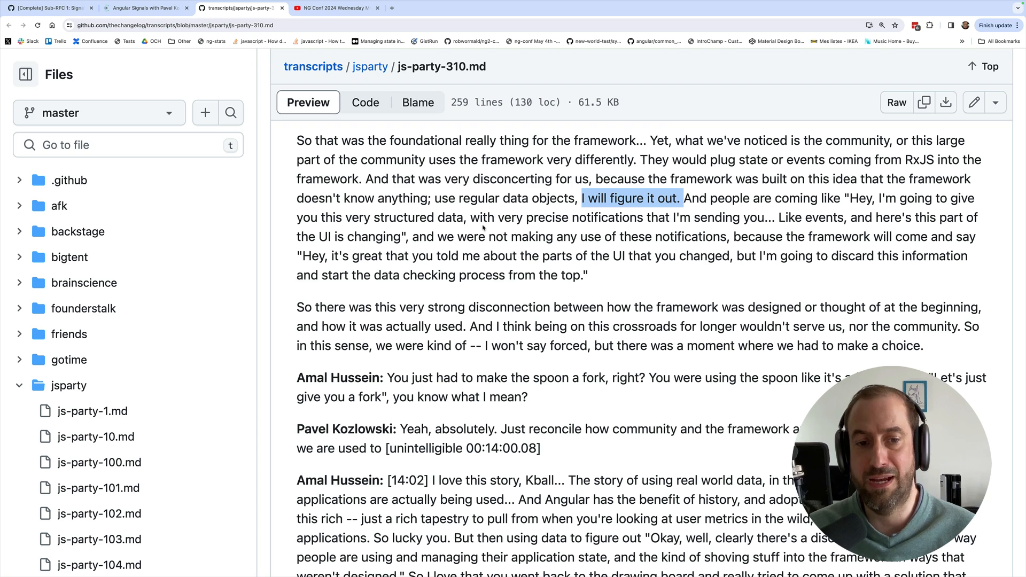
{"action": "mouse_move", "coordinate": [602, 324]}
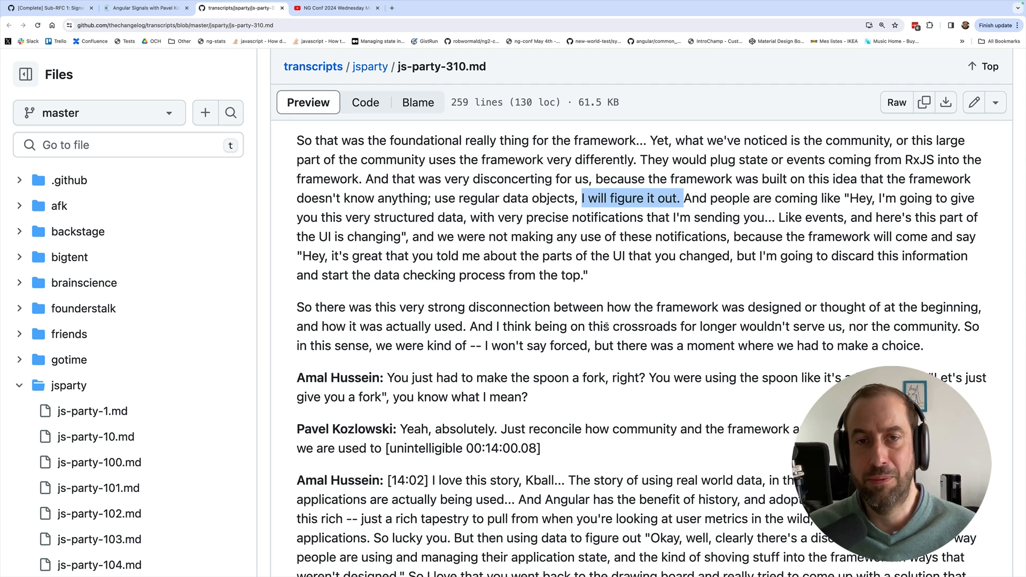
{"action": "key", "text": "Ctrl+f"}
{"action": "type", "text": "RxJS"}
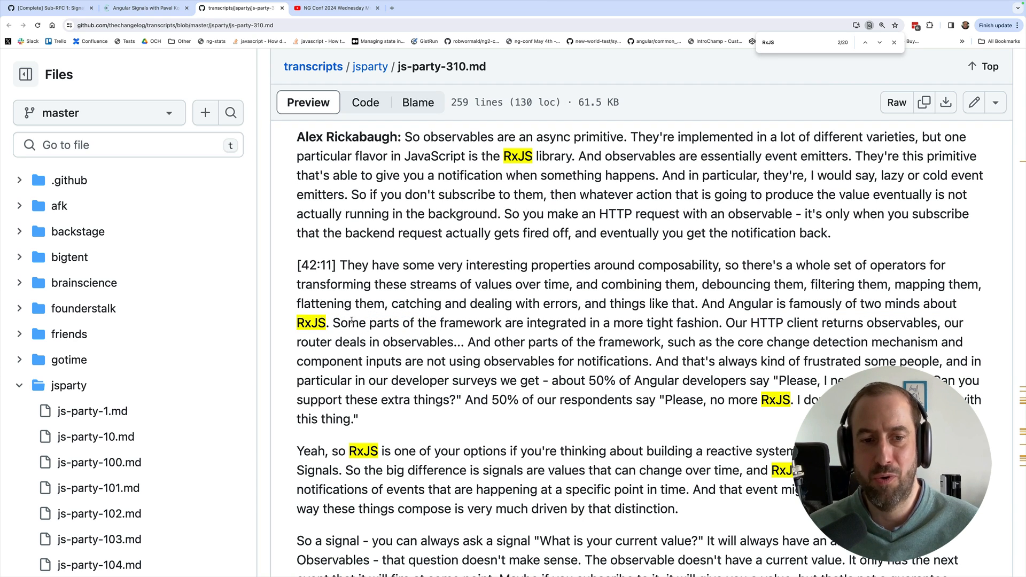
Highlight that component inputs don't use observables and the phrase about frustrated people
{"action": "left_click_drag", "start_coordinate": [369, 321], "coordinate": [707, 322]}
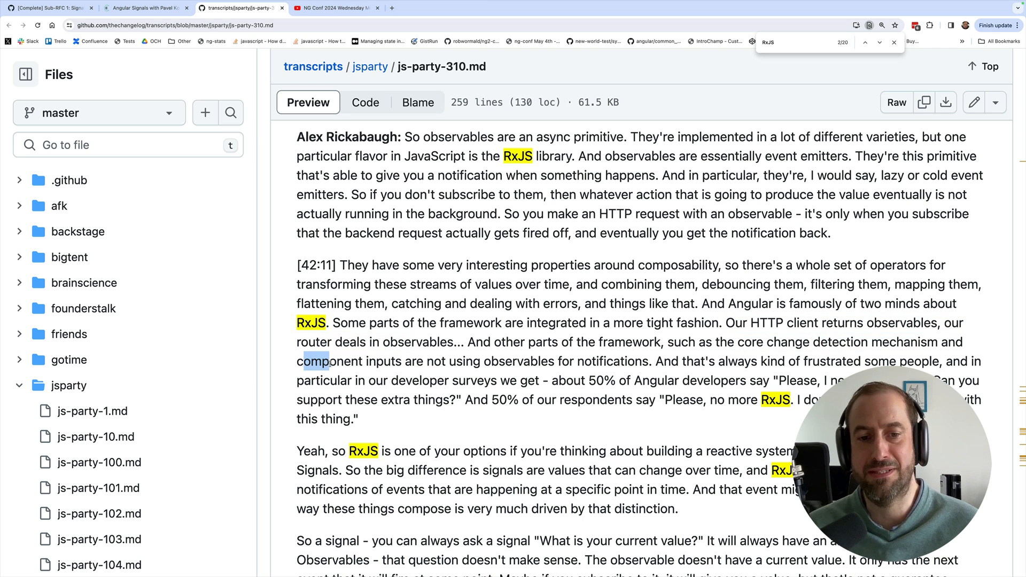
{"action": "left_click_drag", "start_coordinate": [296, 361], "coordinate": [575, 361]}
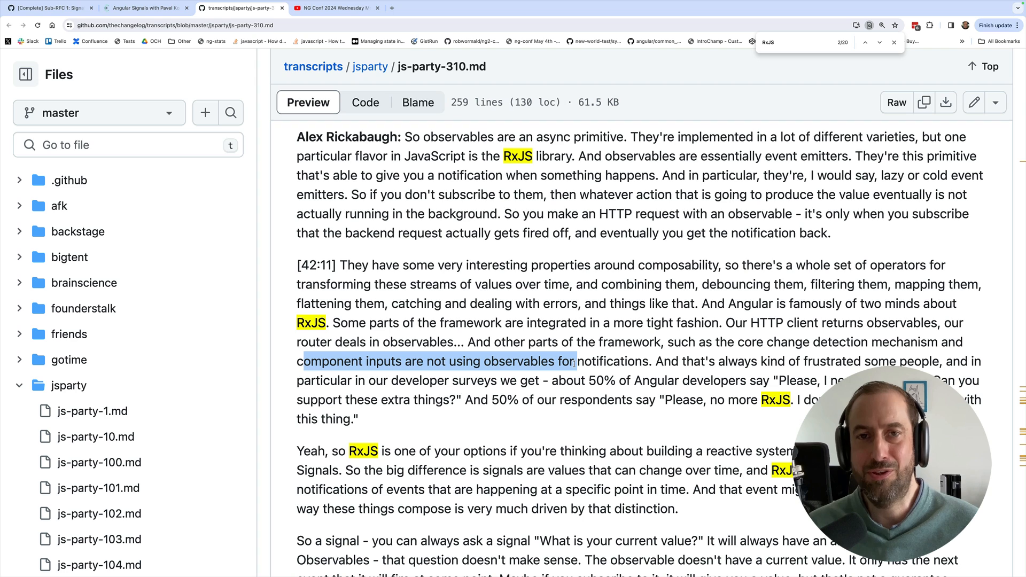
{"action": "left_click", "coordinate": [662, 365]}
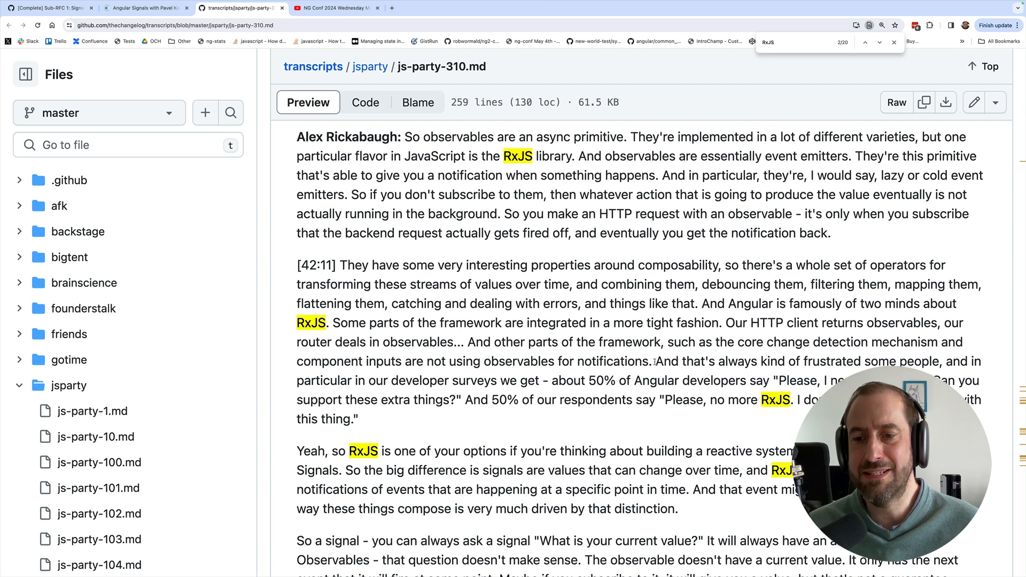
{"action": "left_click_drag", "start_coordinate": [656, 361], "coordinate": [905, 361]}
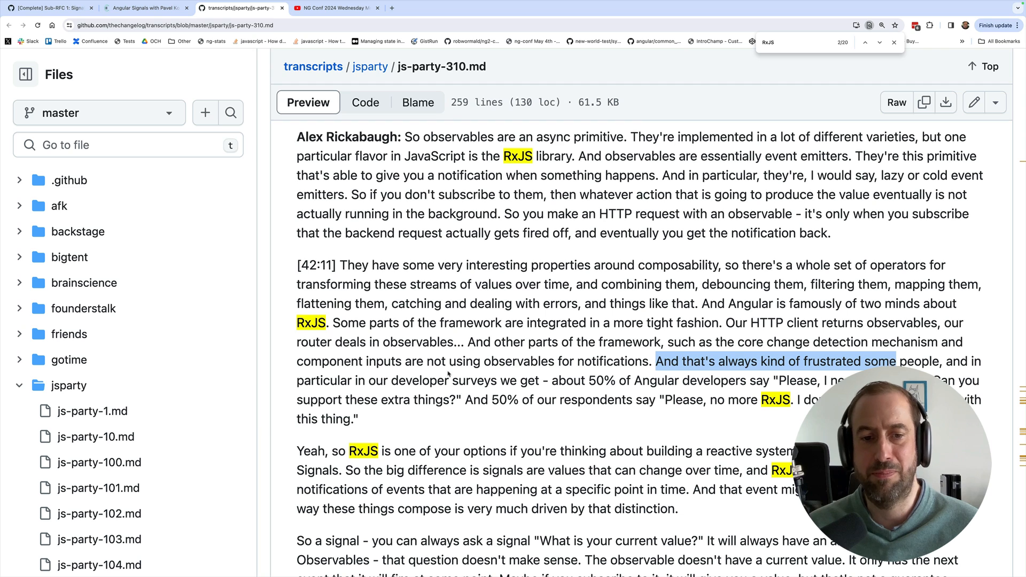
{"action": "scroll", "scroll_direction": "down", "scroll_amount": 3}
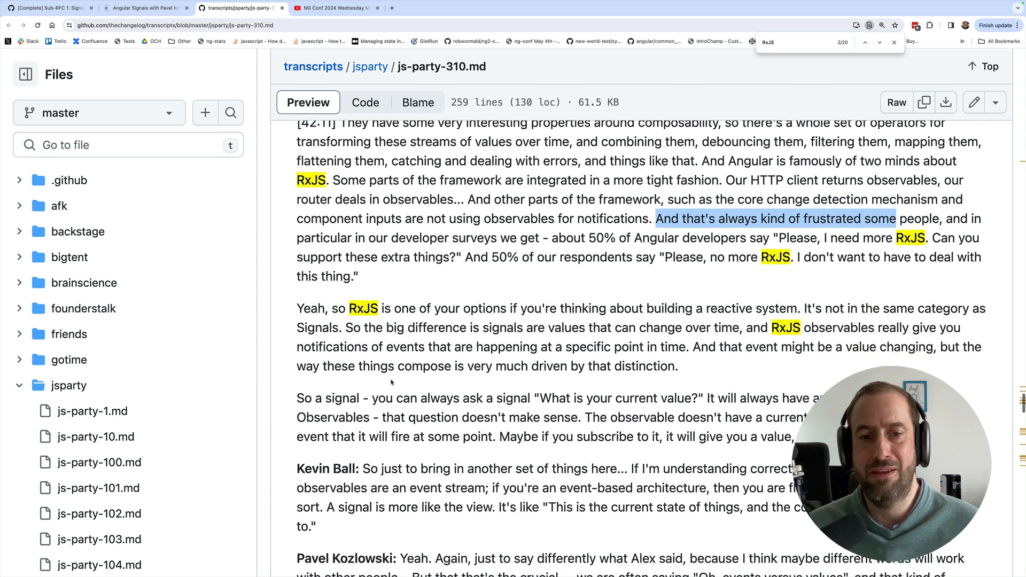
Scroll down to Alex's passage on RxJS's rich history and frustrated newcomers
{"action": "scroll", "scroll_direction": "down", "scroll_amount": 3}
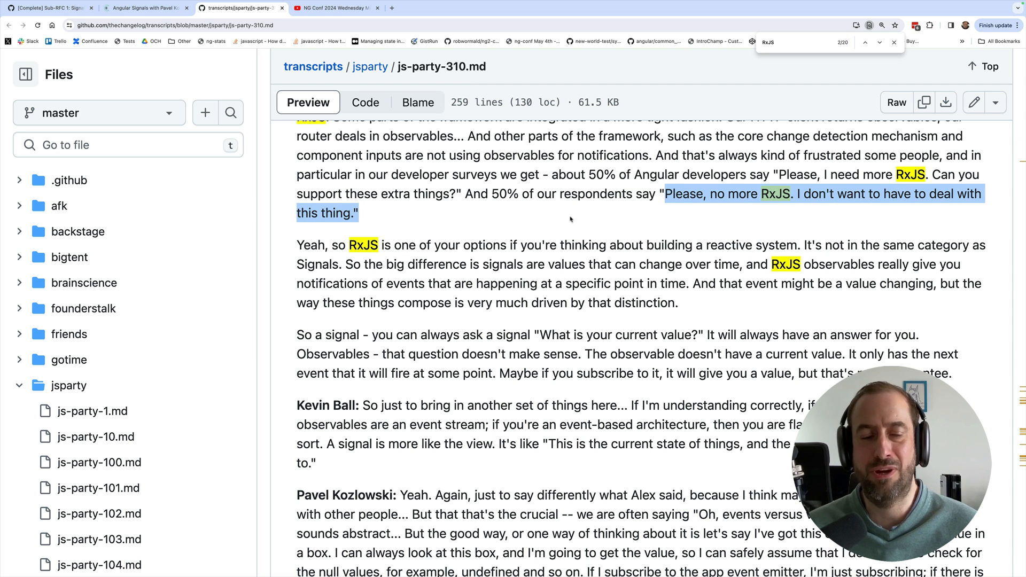
{"action": "scroll", "scroll_direction": "down", "scroll_amount": 3}
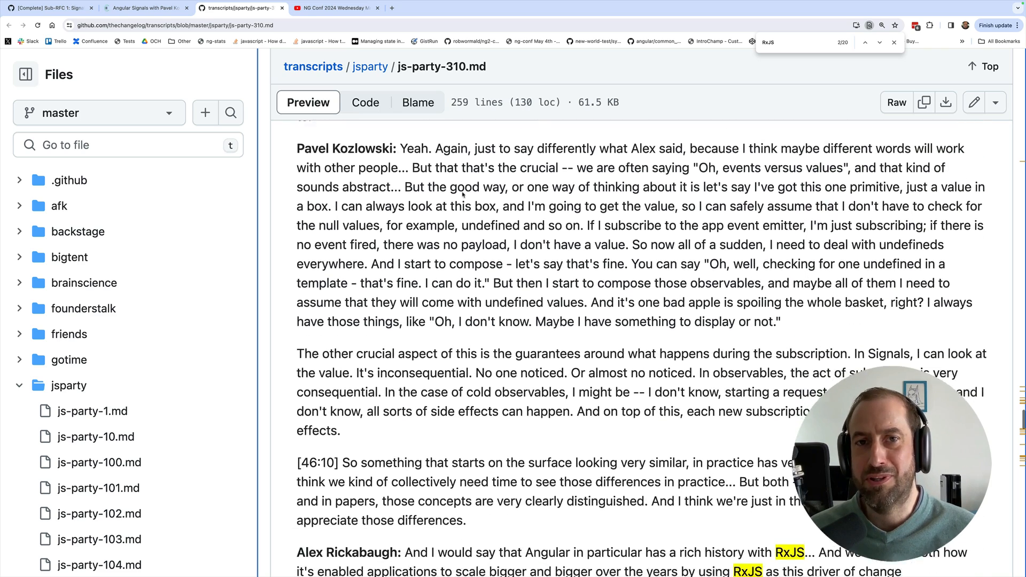
{"action": "scroll", "scroll_direction": "down", "scroll_amount": 3}
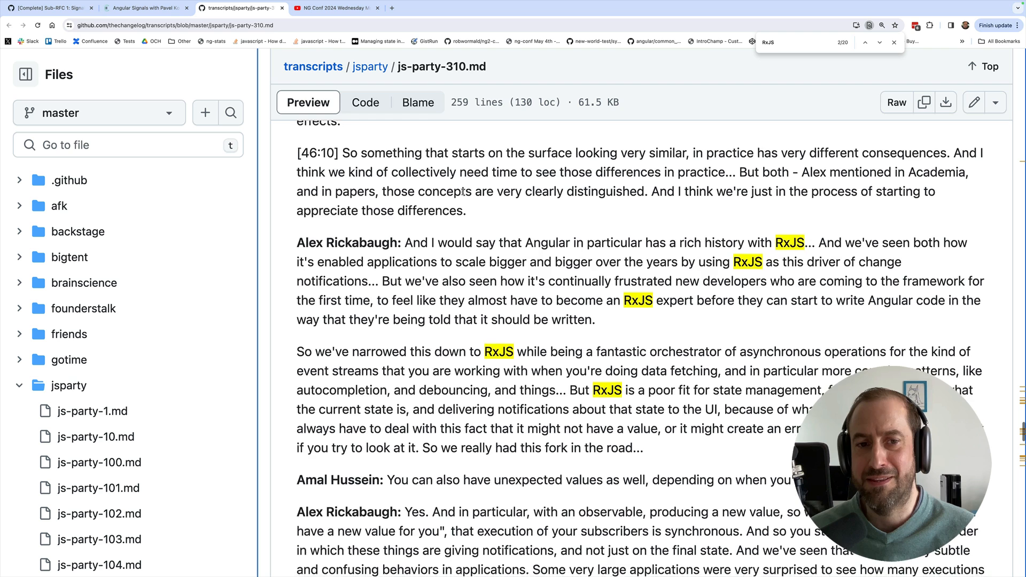
{"action": "scroll", "scroll_direction": "down", "scroll_amount": 3}
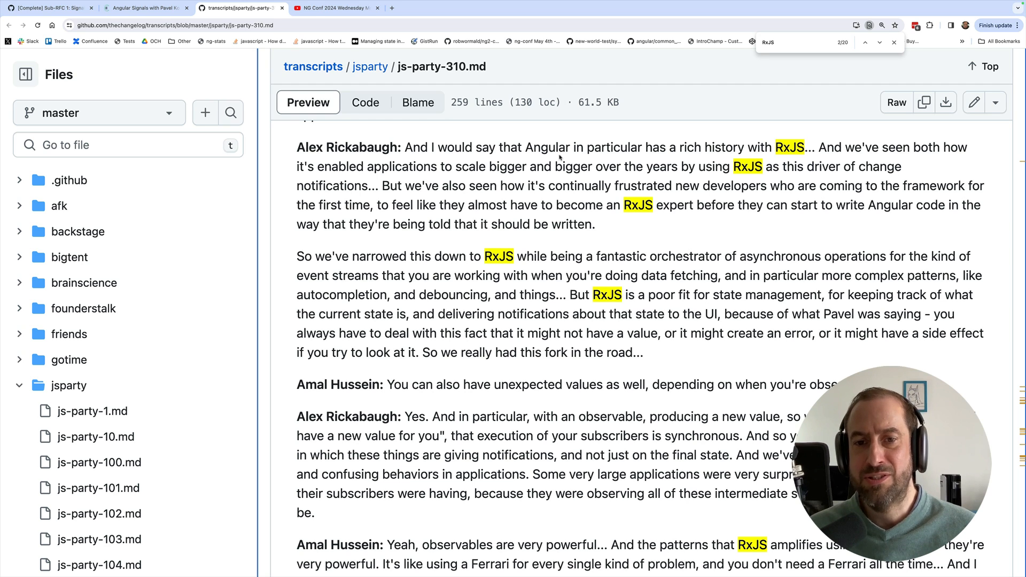
{"action": "mouse_move", "coordinate": [406, 182]}
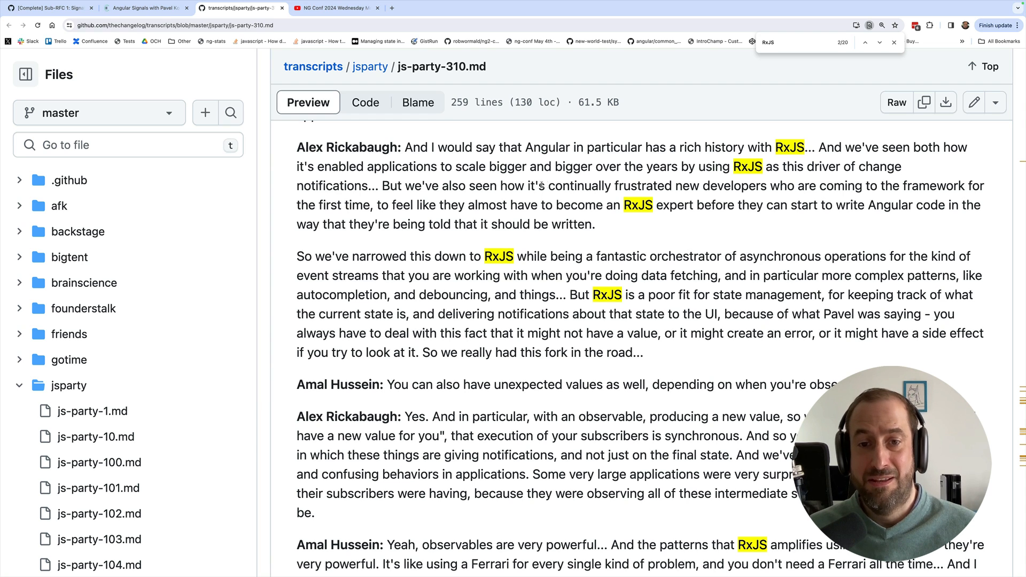
Highlight 'continually frustrated' new developers and the 'RxJS expert' phrase
{"action": "left_click_drag", "start_coordinate": [548, 186], "coordinate": [759, 186]}
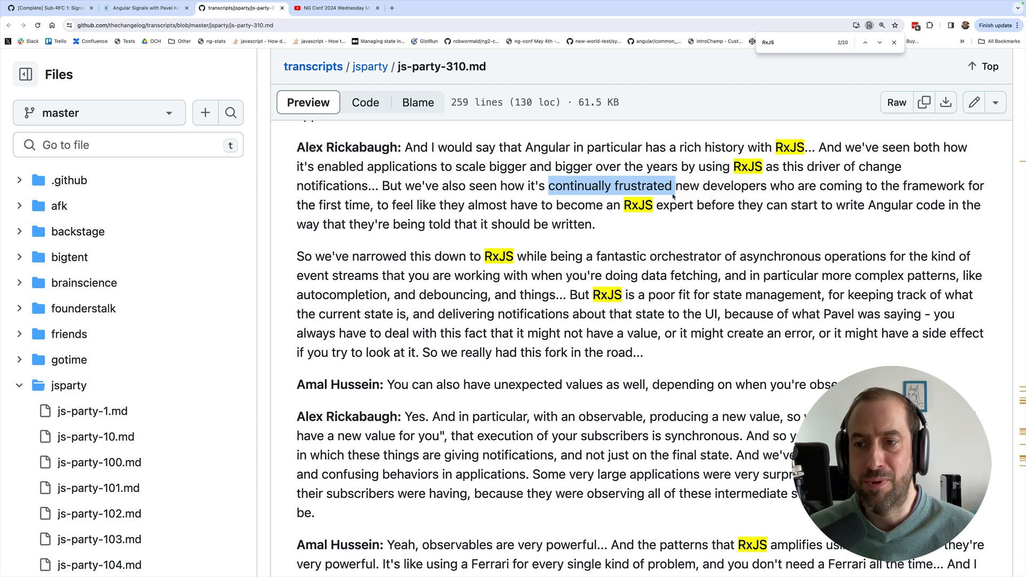
{"action": "left_click_drag", "start_coordinate": [673, 186], "coordinate": [370, 205]}
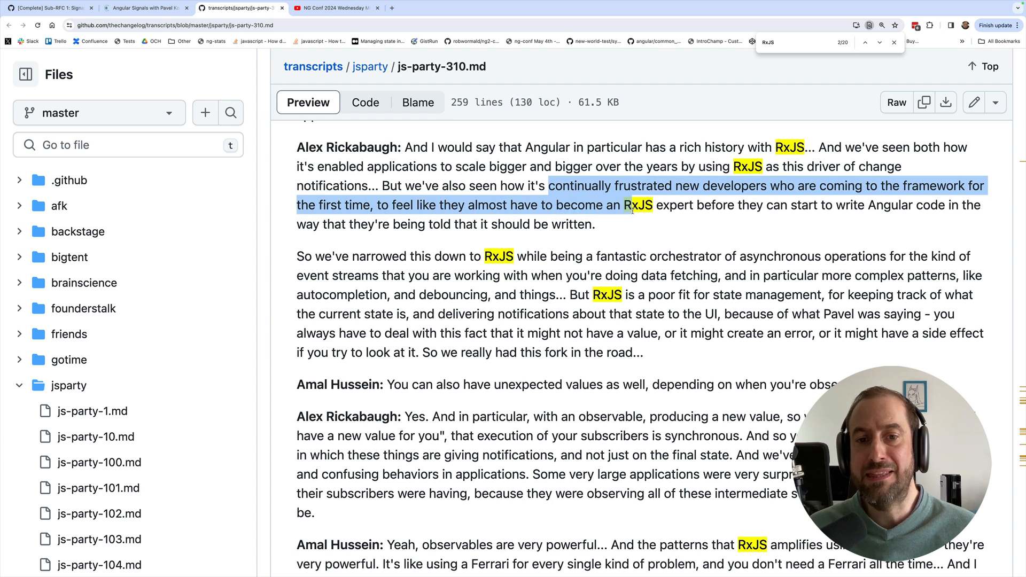
{"action": "left_click", "coordinate": [695, 205]}
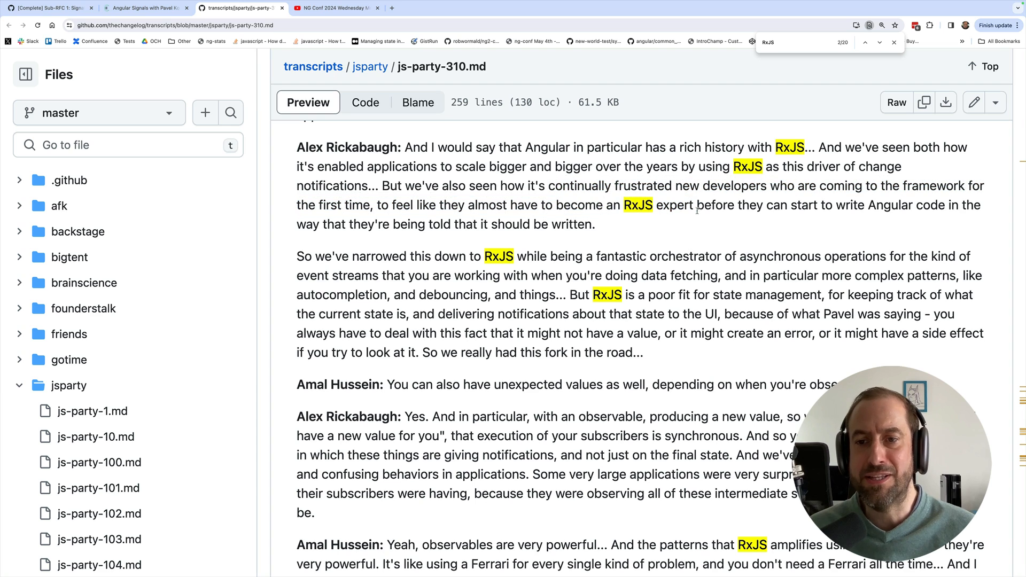
{"action": "left_click_drag", "start_coordinate": [622, 205], "coordinate": [705, 206]}
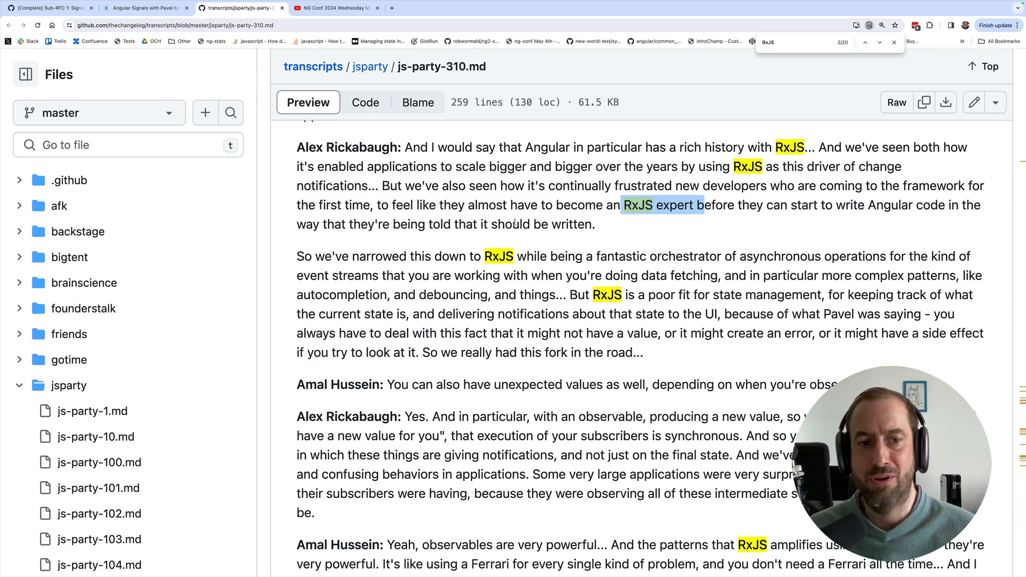
{"action": "left_click_drag", "start_coordinate": [704, 205], "coordinate": [594, 223]}
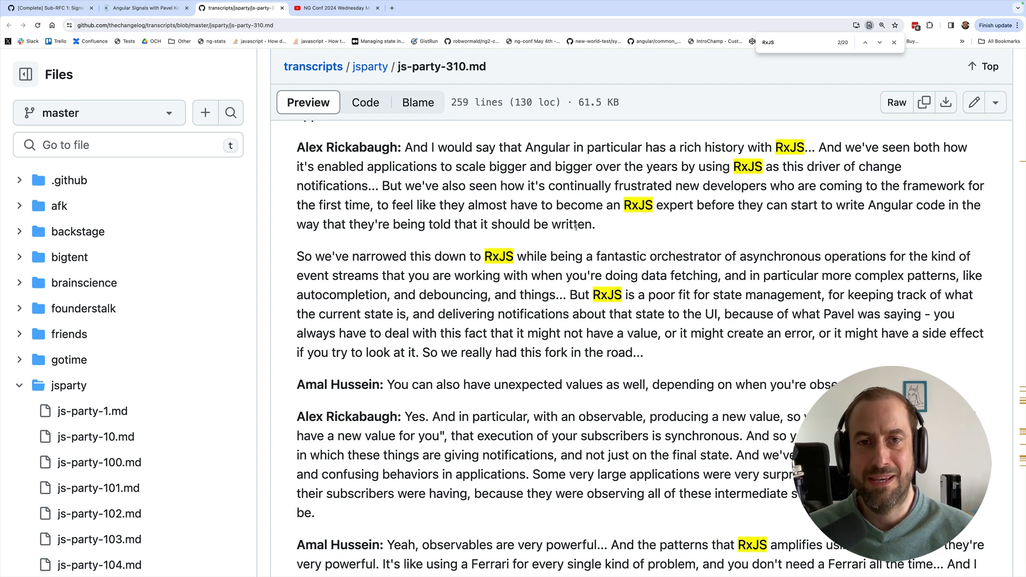
{"action": "scroll", "scroll_direction": "down", "scroll_amount": 3}
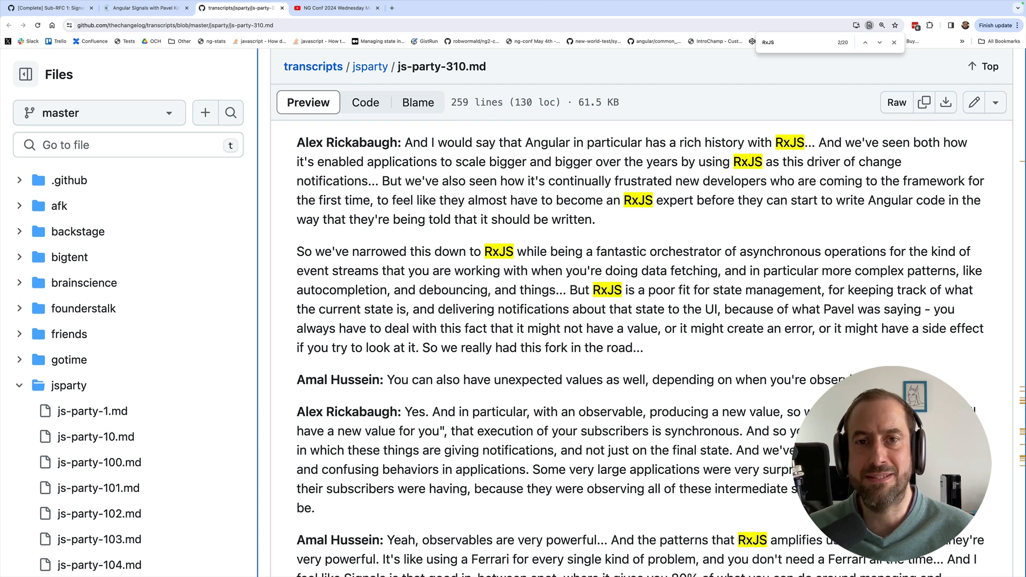
Find 'orchestr' and select 'orchestrating complex asynchronous operations' in the Signals RFC
{"action": "type", "text": "orchestr"}
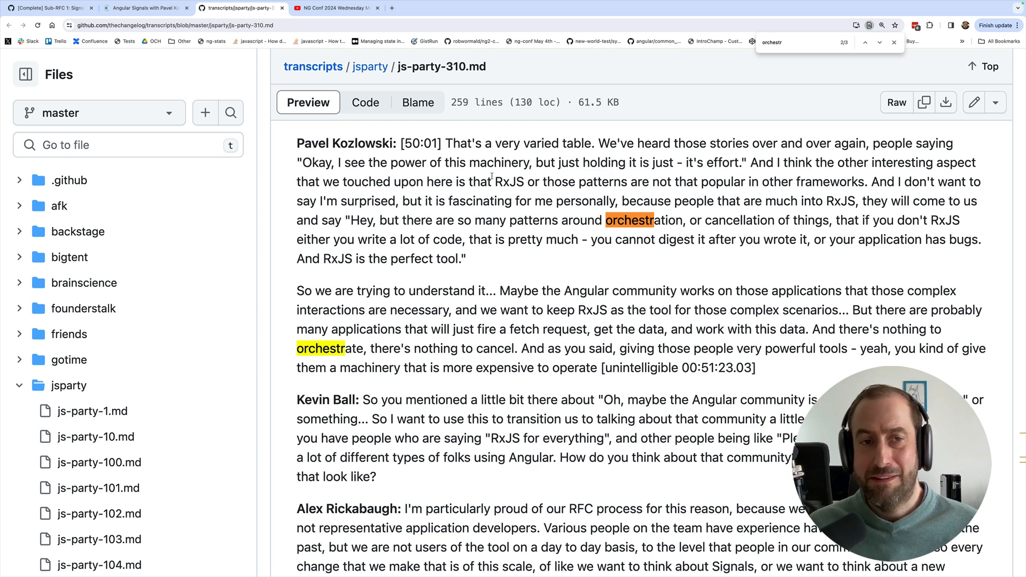
{"action": "left_click", "coordinate": [49, 7]}
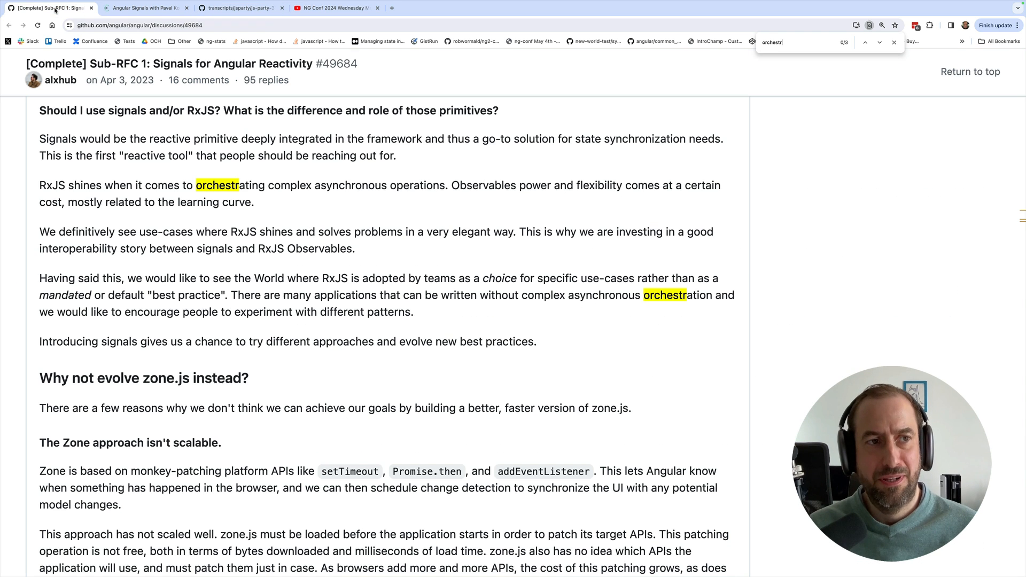
{"action": "mouse_move", "coordinate": [444, 185]}
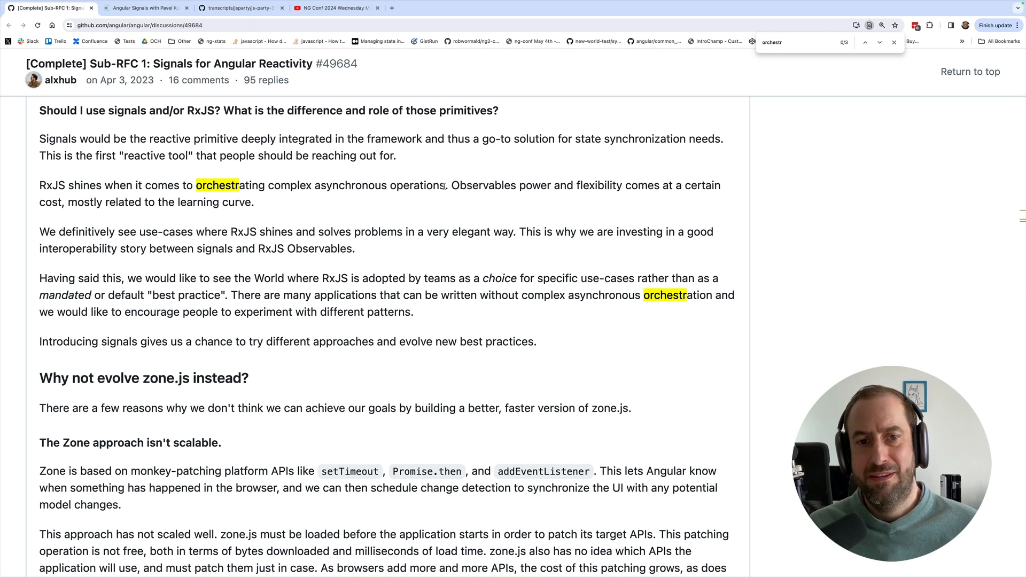
{"action": "left_click_drag", "start_coordinate": [196, 184], "coordinate": [443, 185]}
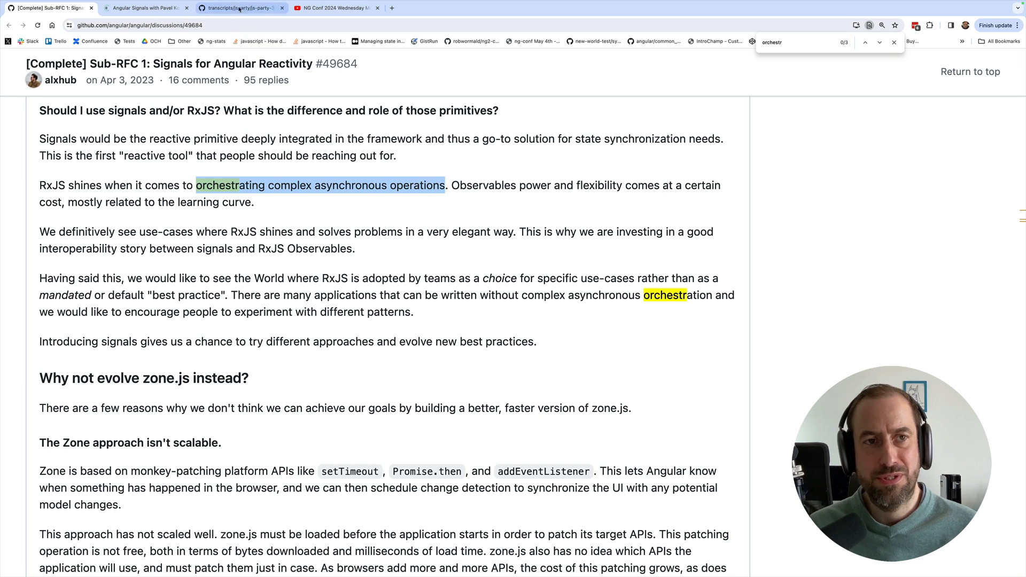
In the JS Party 310 transcript, mark Pavel's passage that many apps just fetch data with nothing to orchestrate
{"action": "left_click", "coordinate": [239, 7]}
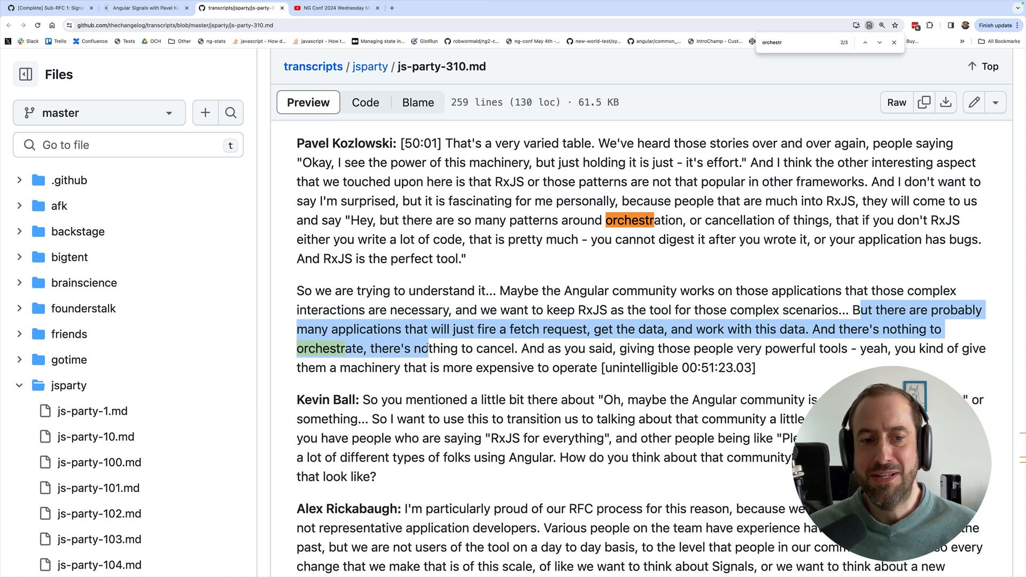
{"action": "left_click", "coordinate": [514, 347]}
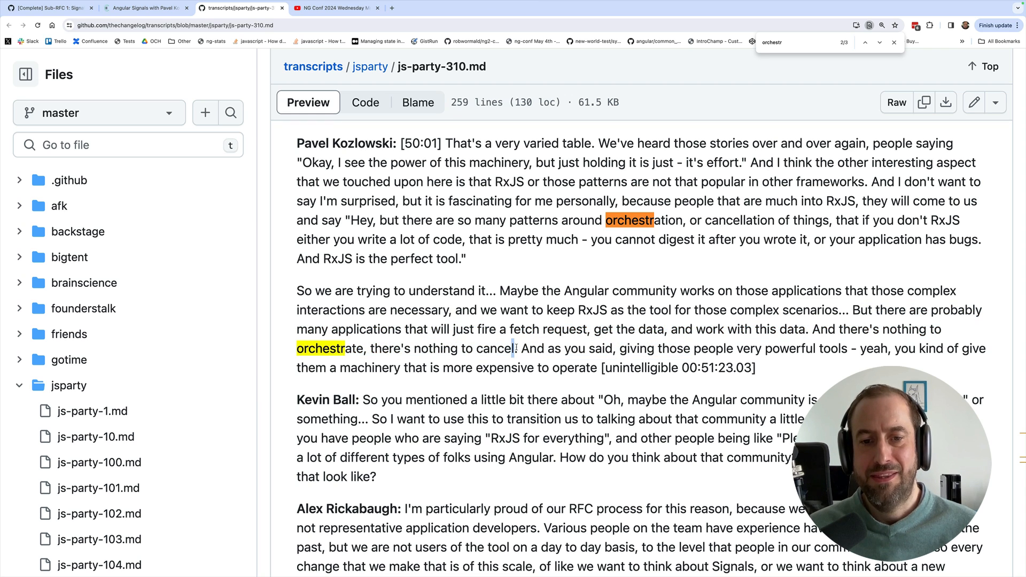
{"action": "left_click_drag", "start_coordinate": [511, 329], "coordinate": [516, 348]}
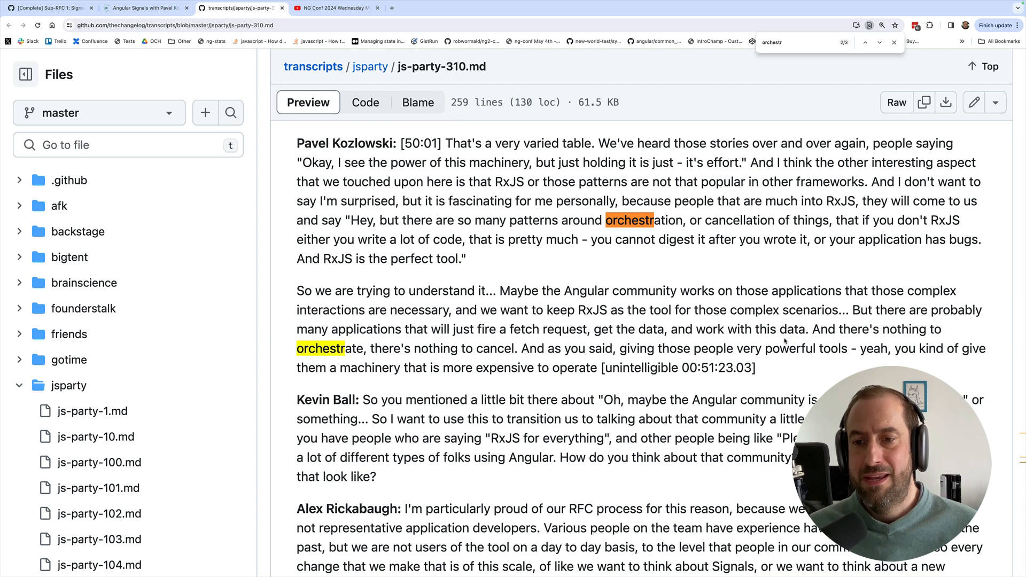
{"action": "left_click_drag", "start_coordinate": [713, 348], "coordinate": [834, 348]}
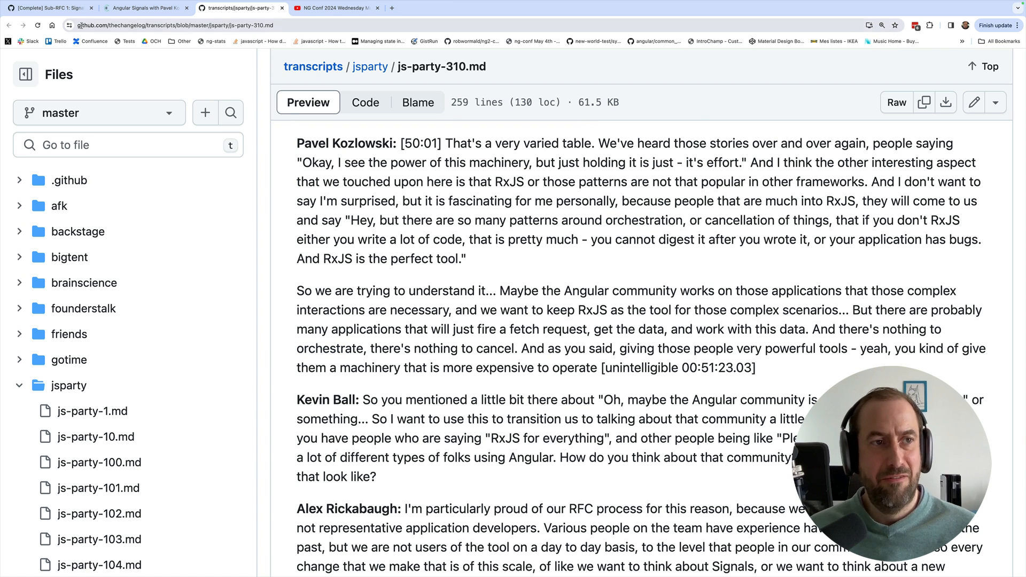
{"action": "mouse_move", "coordinate": [46, 7]}
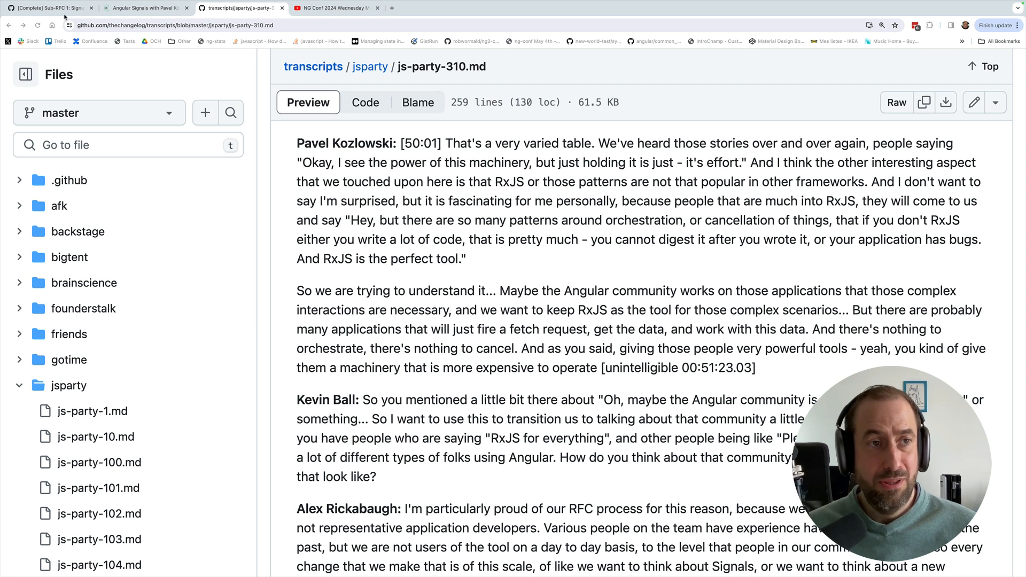
{"action": "left_click", "coordinate": [46, 8]}
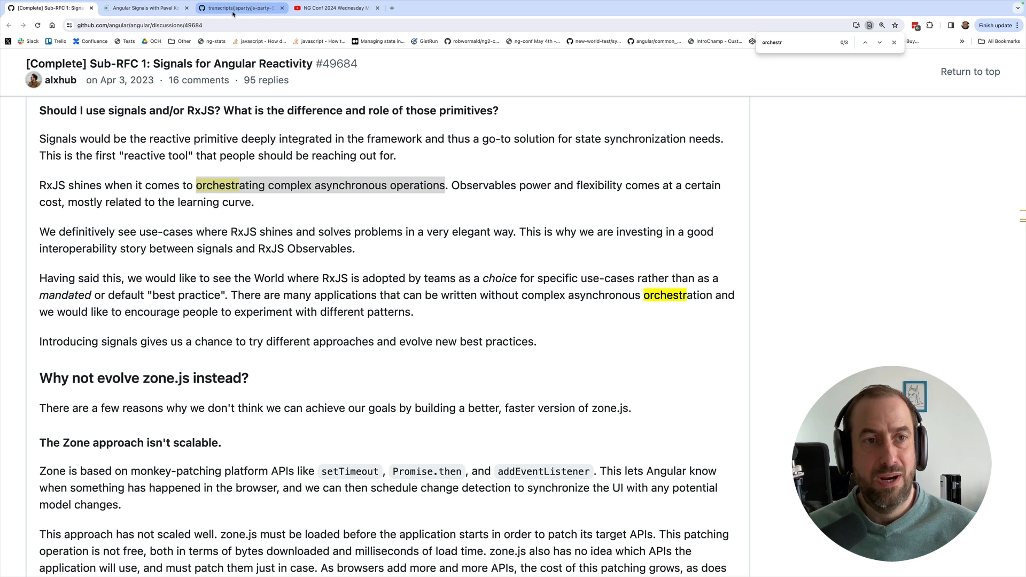
{"action": "left_click", "coordinate": [238, 7]}
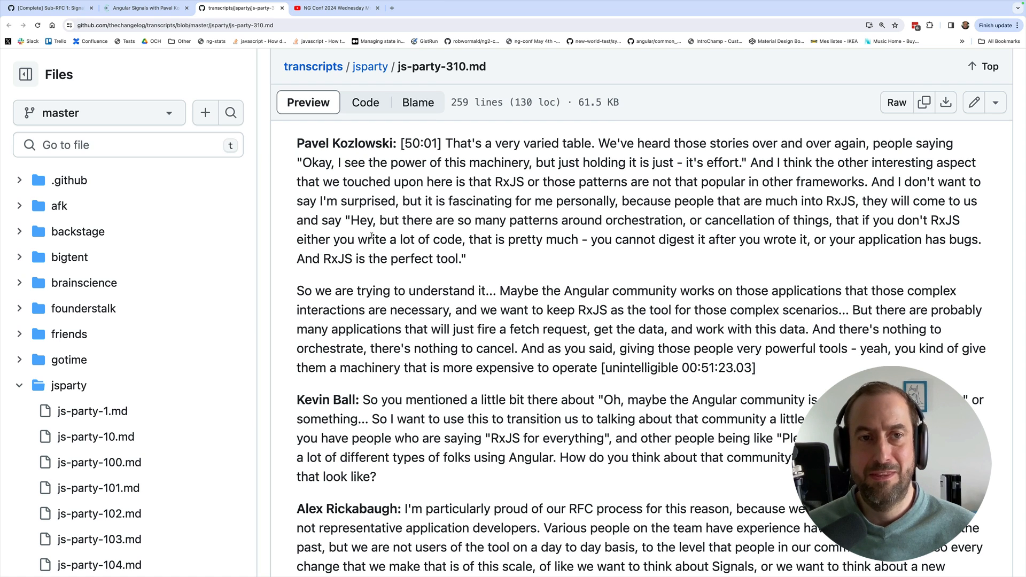
Leave the NG Conf 2024 keynote's Optional RxJS slide and browse the Angular University homepage
{"action": "left_click", "coordinate": [334, 8]}
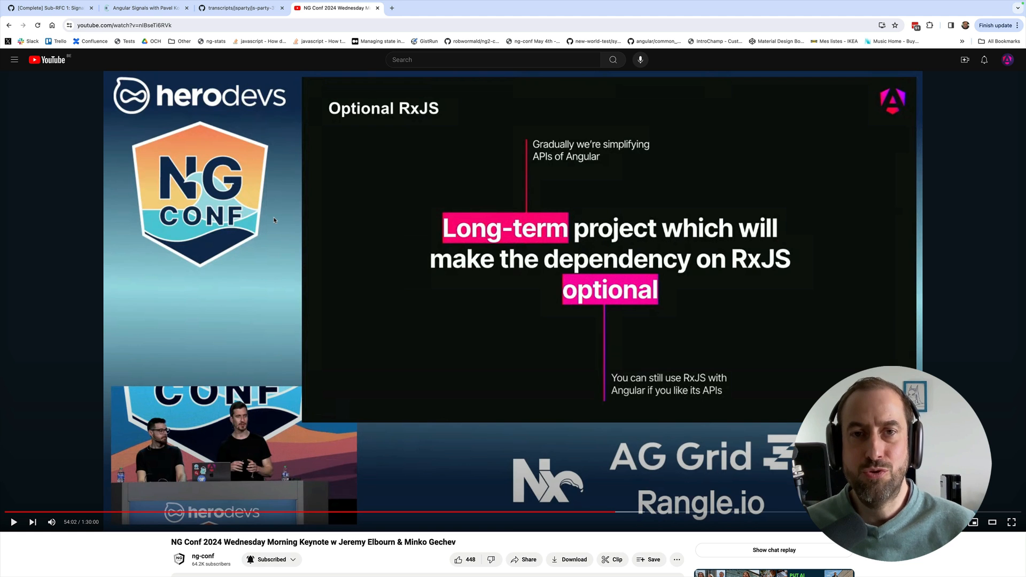
{"action": "mouse_move", "coordinate": [531, 218]}
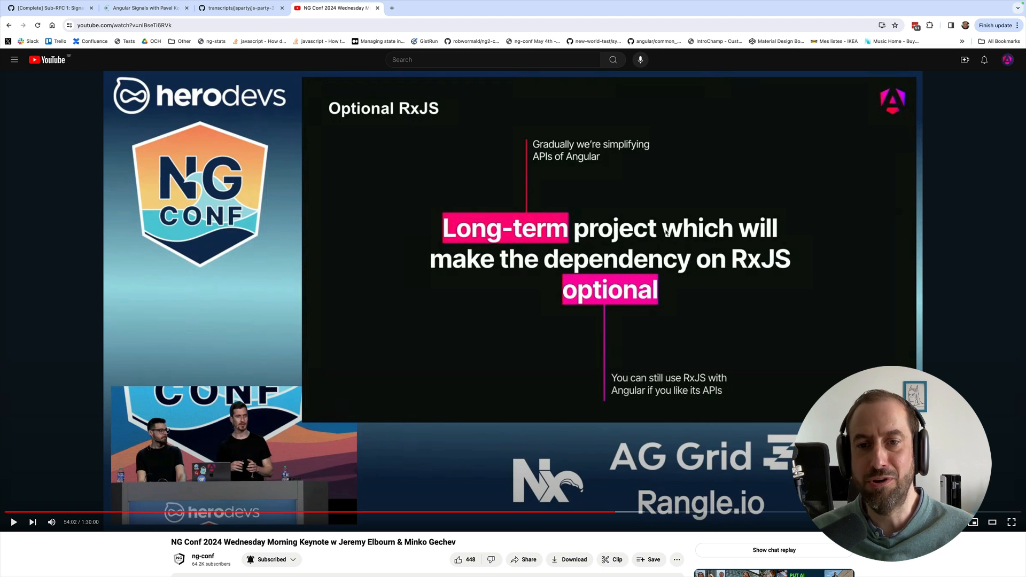
{"action": "mouse_move", "coordinate": [661, 266]}
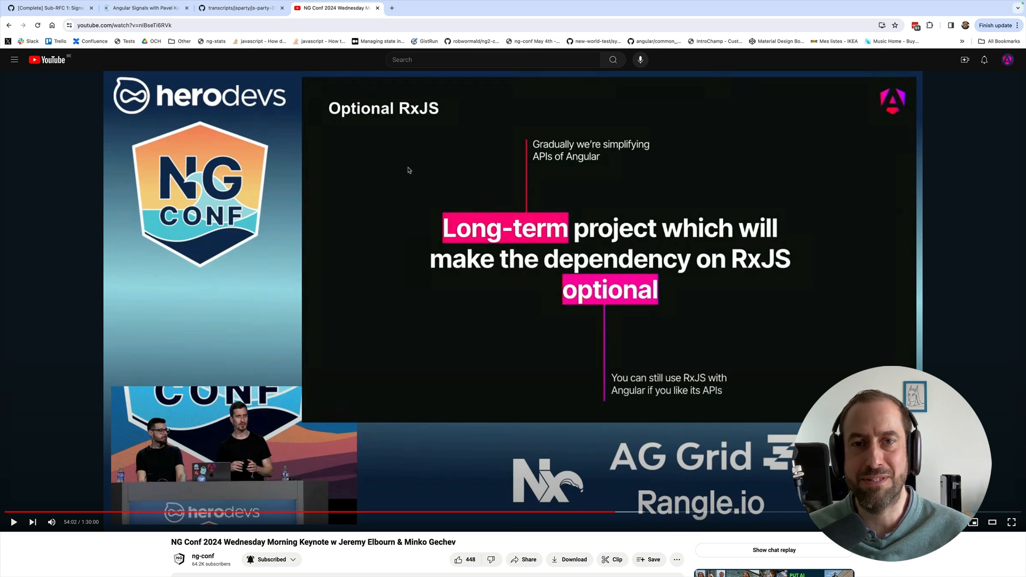
{"action": "left_click", "coordinate": [391, 8]}
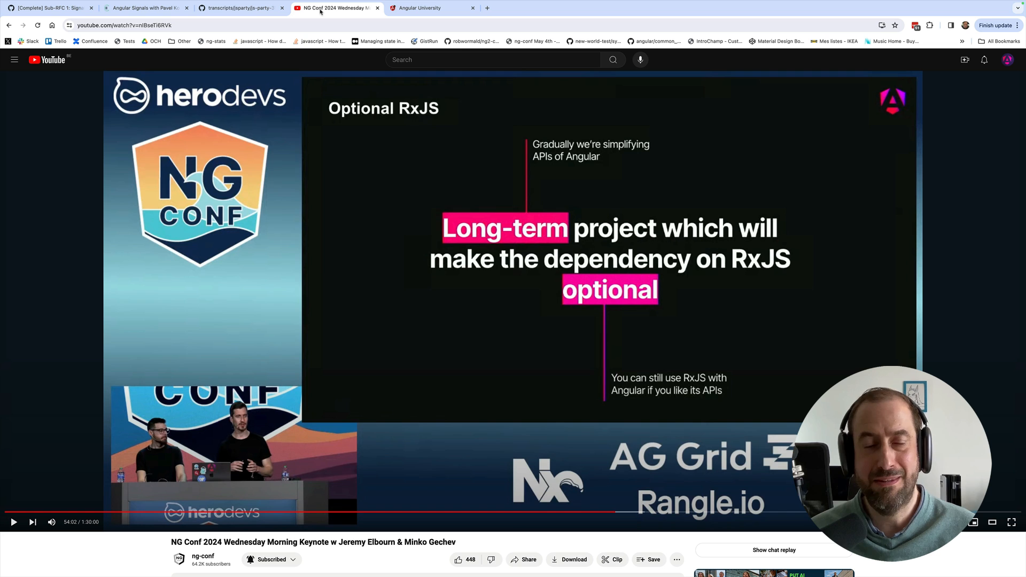
{"action": "mouse_move", "coordinate": [327, 65]}
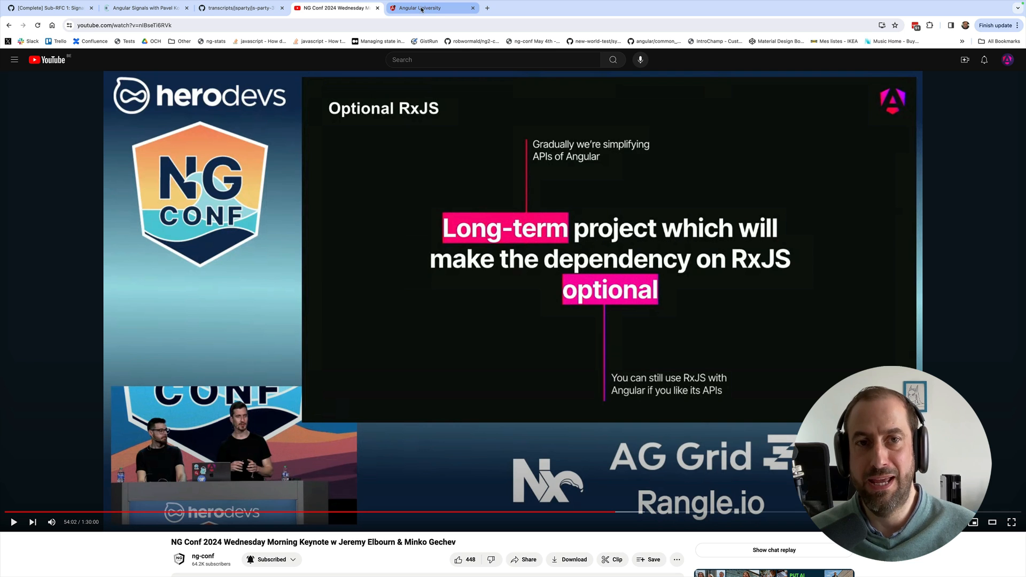
{"action": "left_click", "coordinate": [425, 7]}
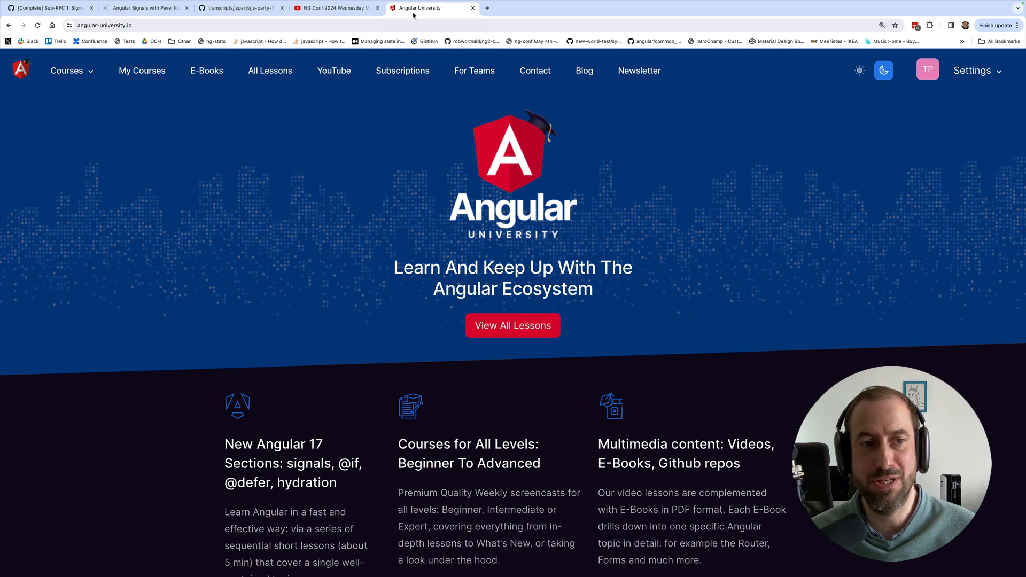
{"action": "scroll", "scroll_direction": "down", "scroll_amount": 3}
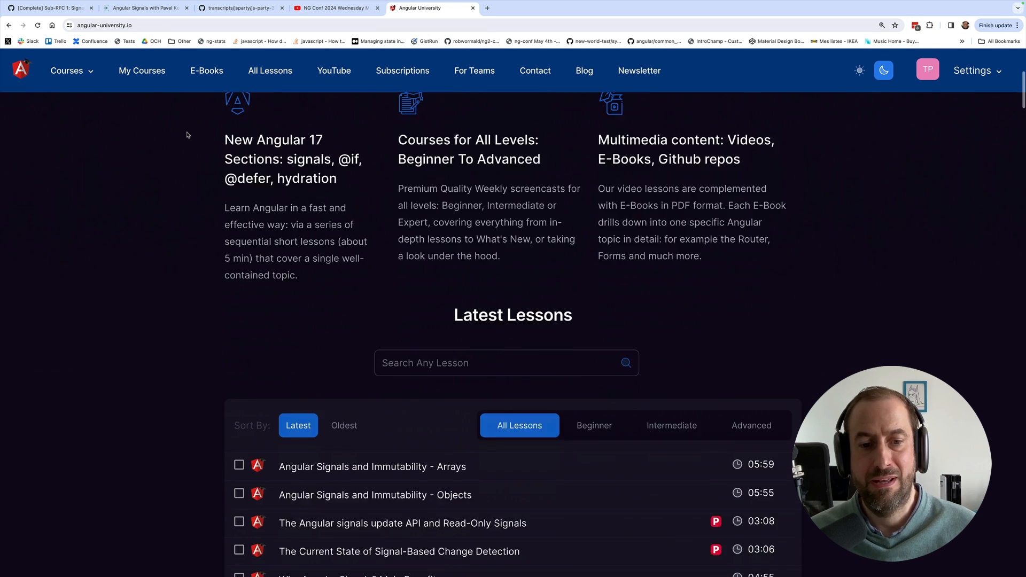
{"action": "scroll", "scroll_direction": "up", "scroll_amount": 3}
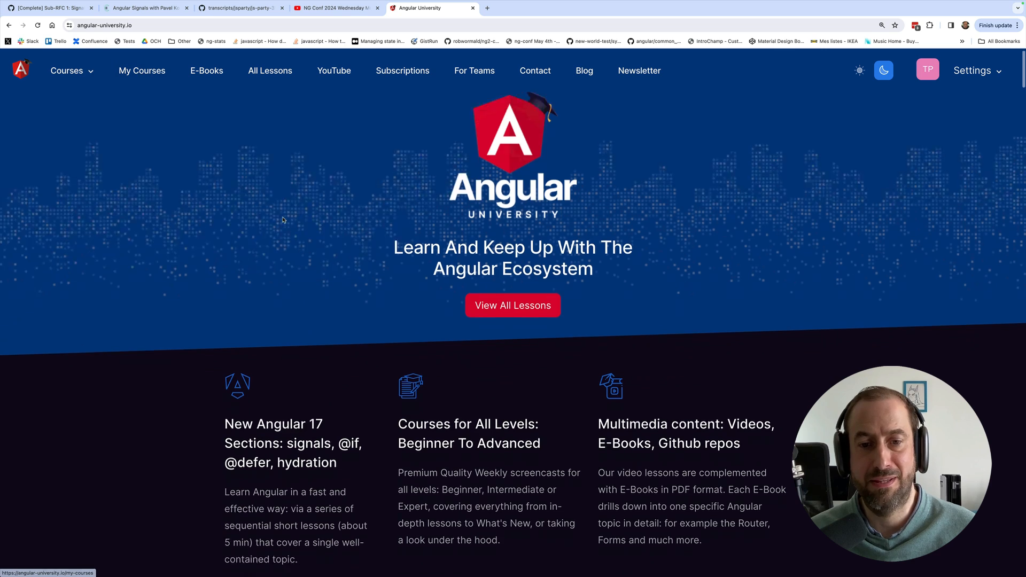
Reach the Modern Angular With Signals course from the My Courses list
{"action": "left_click", "coordinate": [141, 71]}
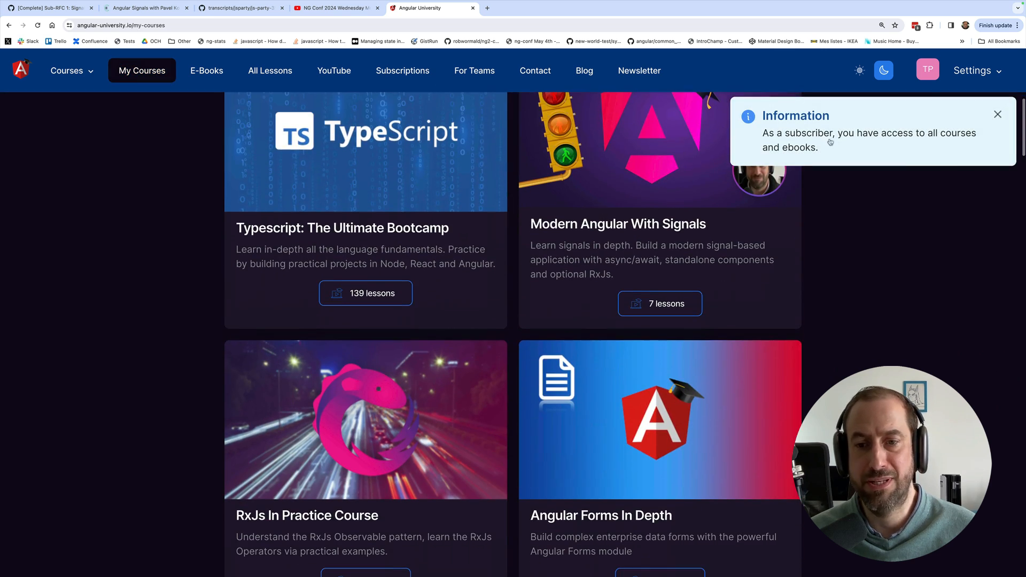
{"action": "scroll", "scroll_direction": "down", "scroll_amount": 3}
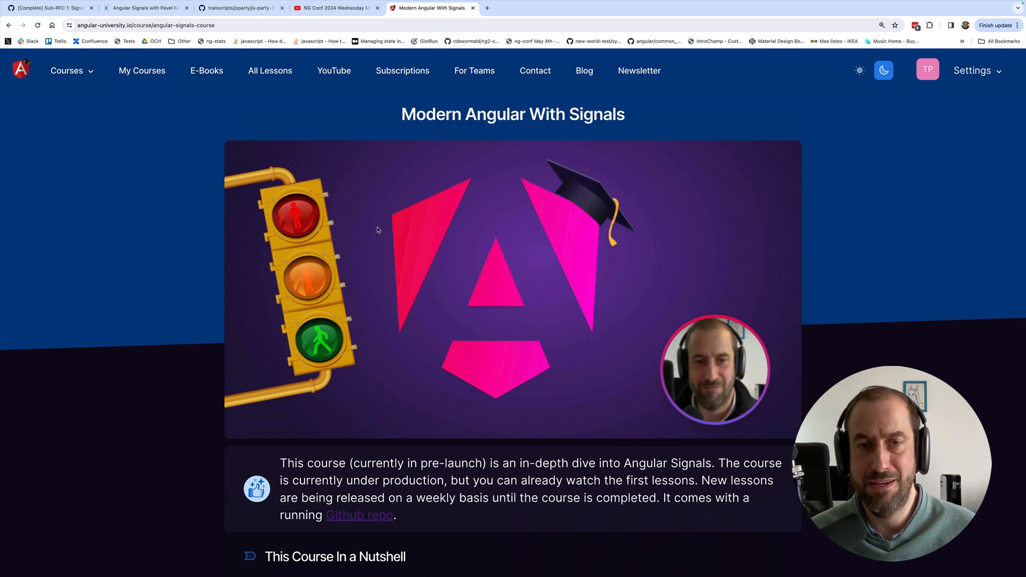
{"action": "scroll", "scroll_direction": "down", "scroll_amount": 3}
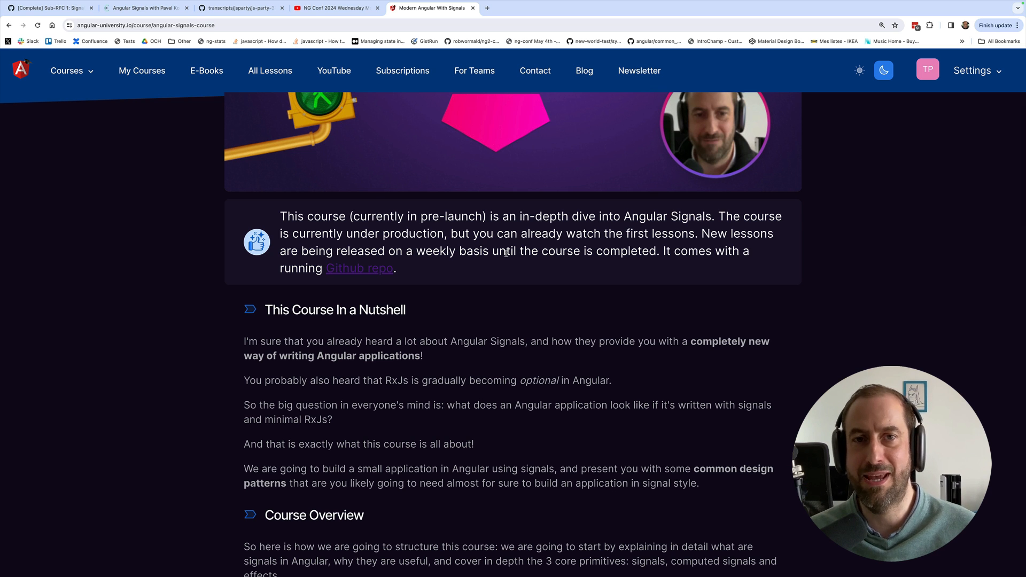
{"action": "scroll", "scroll_direction": "up", "scroll_amount": 3}
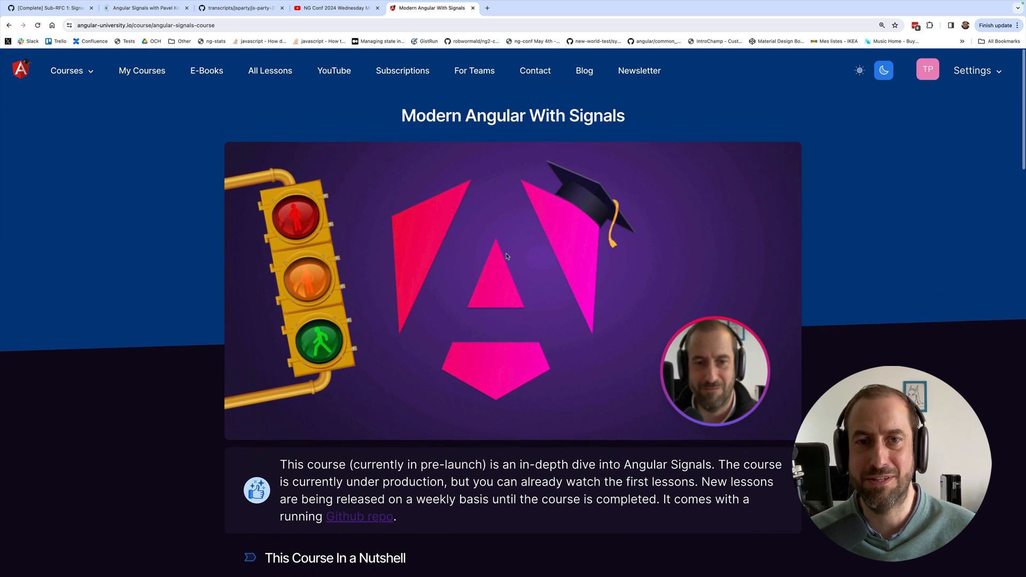